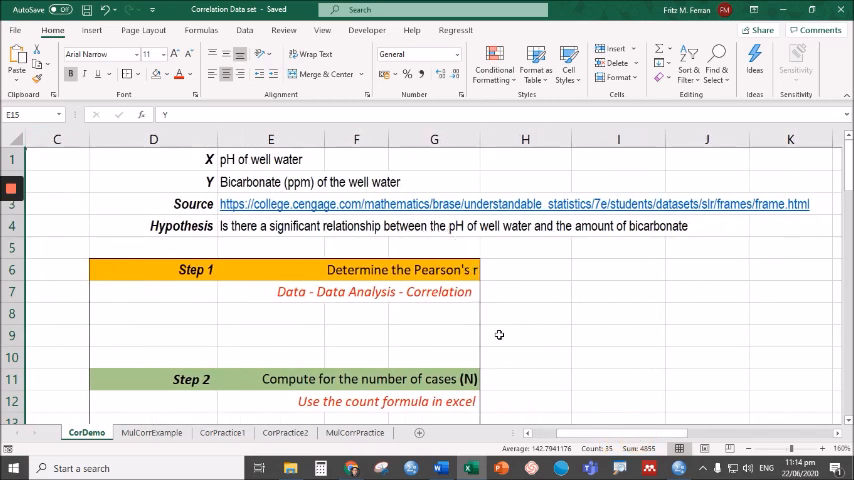
- Scroll through the CorDemo sheet's five correlation steps beside the pH and bicarbonate data
scroll(down, 3)
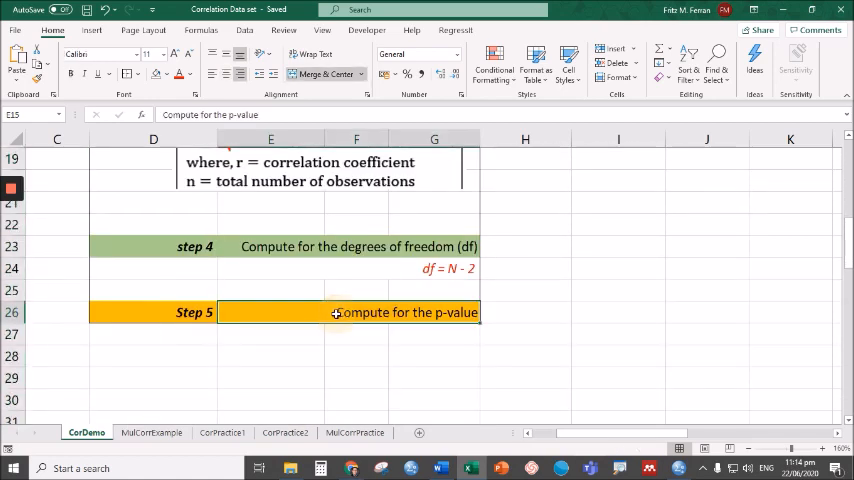
mouse_move(324, 358)
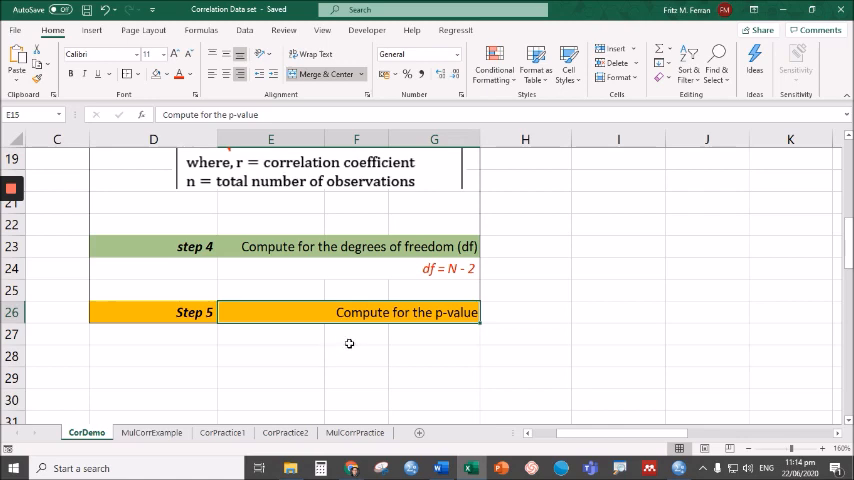
scroll(up, 3)
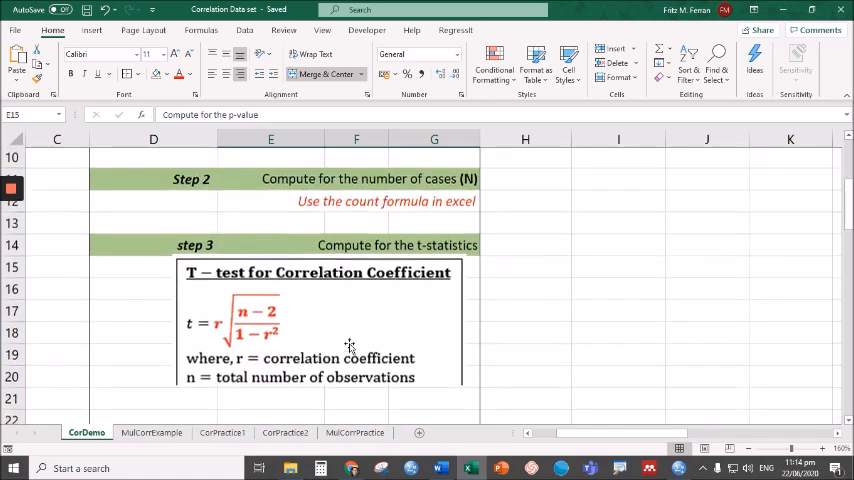
scroll(down, 3)
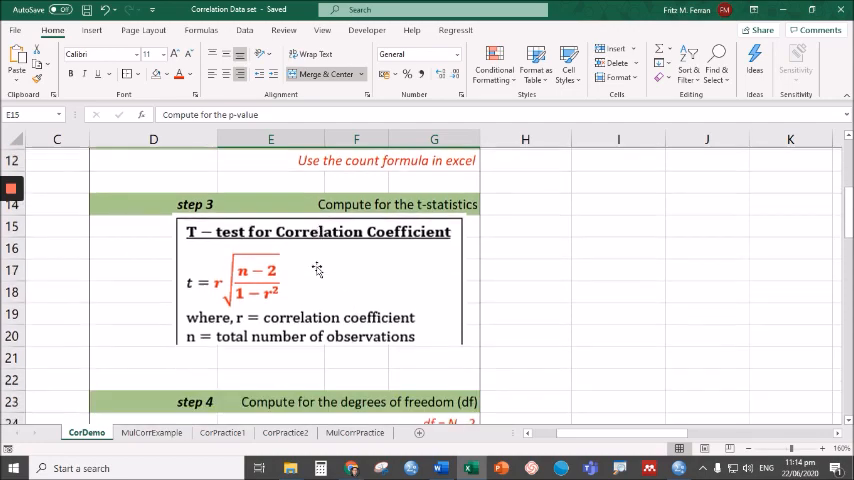
scroll(down, 3)
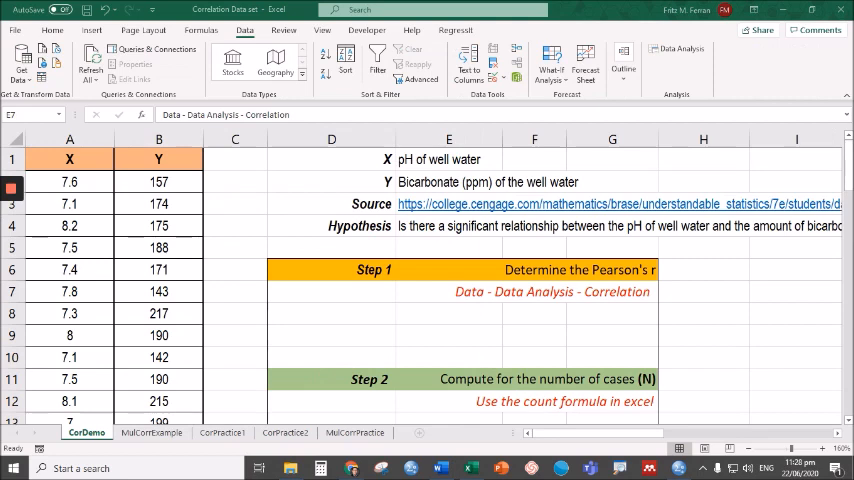
mouse_move(615, 305)
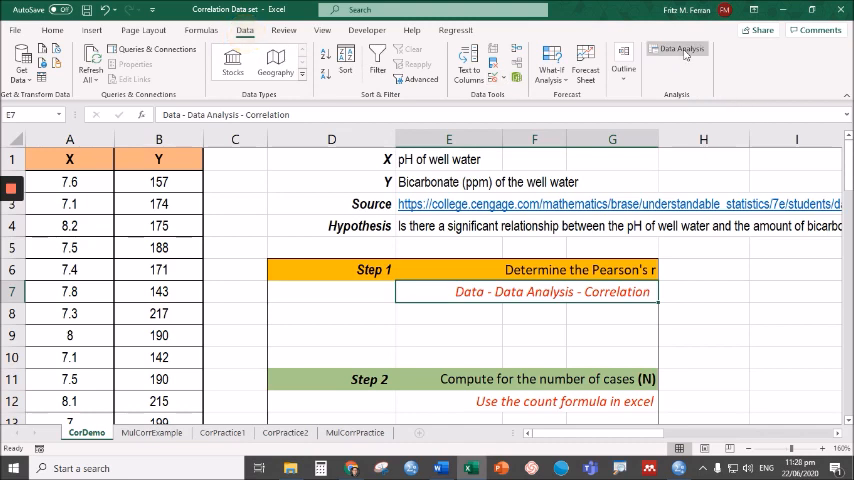
- Run Correlation on $A$1:$B$35 with labels, output at $H$6, giving r = -0.3395
click(680, 52)
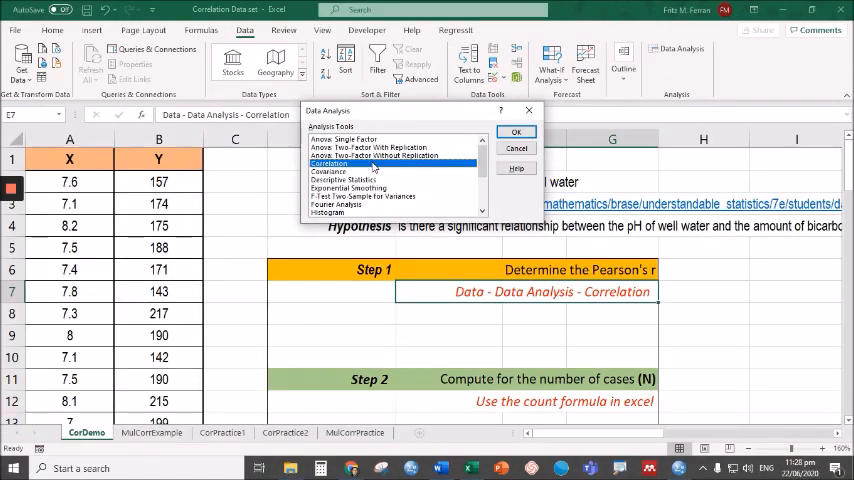
click(516, 131)
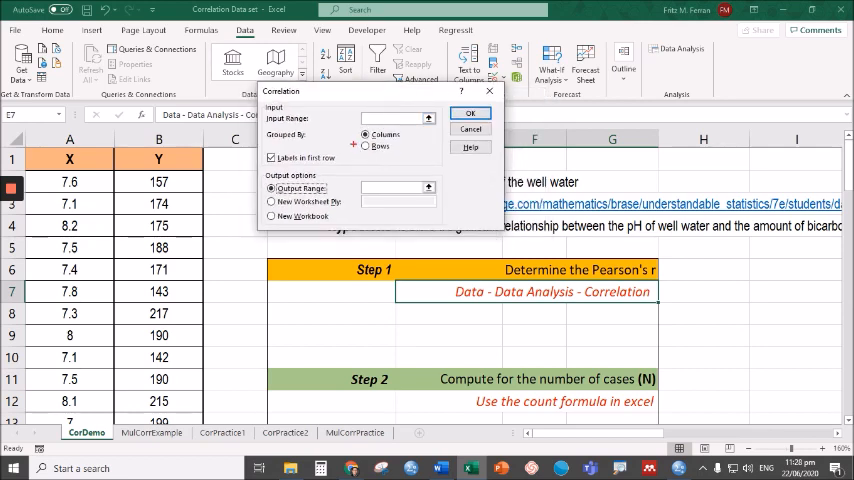
click(390, 118)
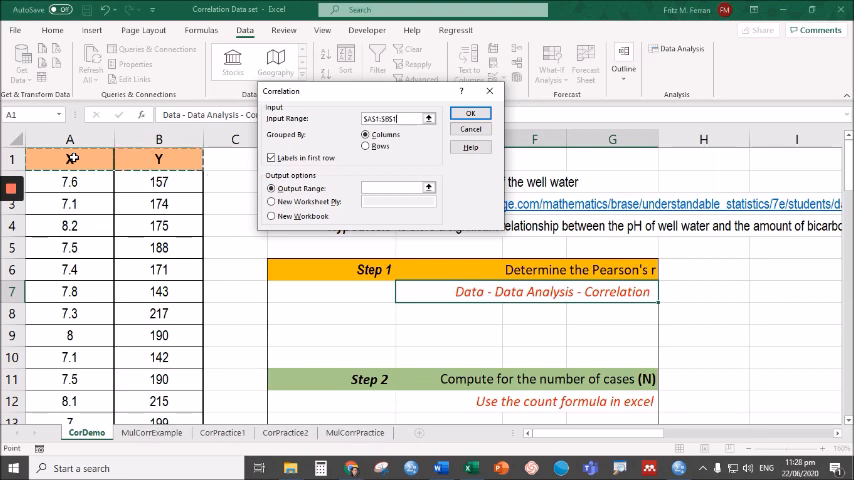
scroll(down, 3)
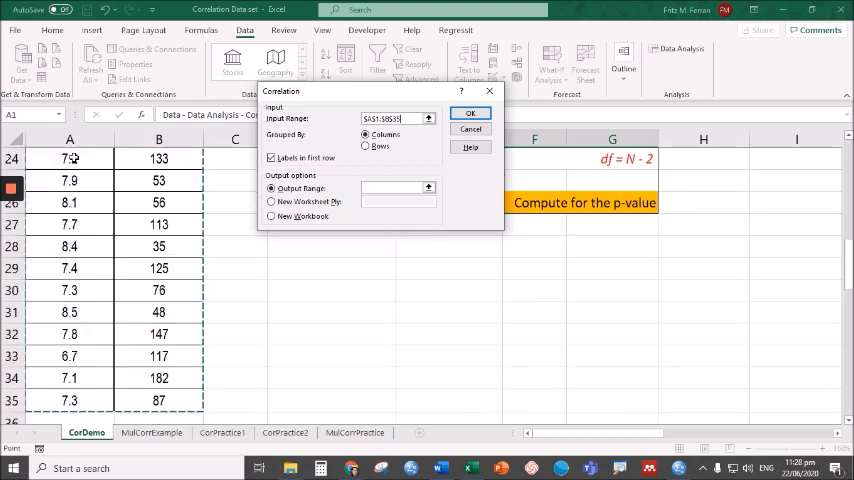
mouse_move(80, 370)
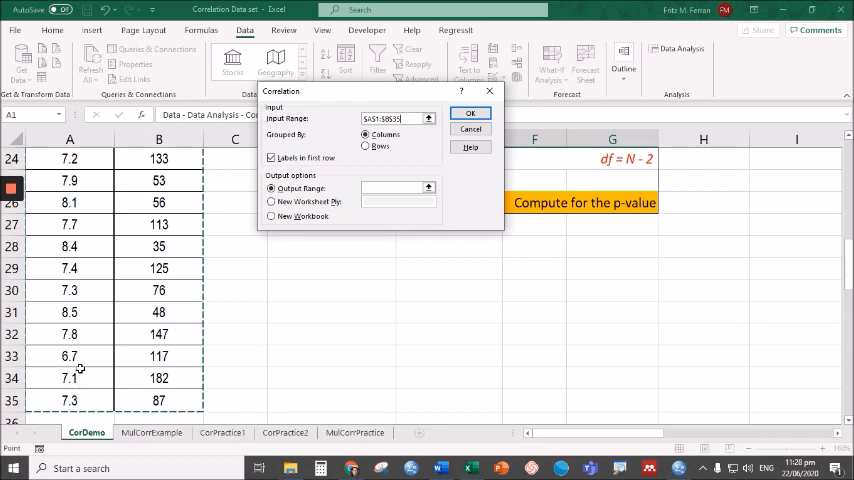
scroll(up, 3)
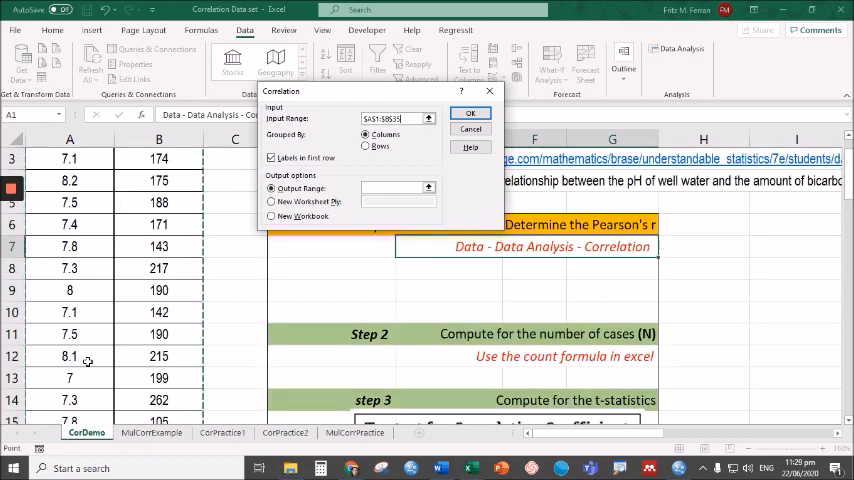
scroll(up, 3)
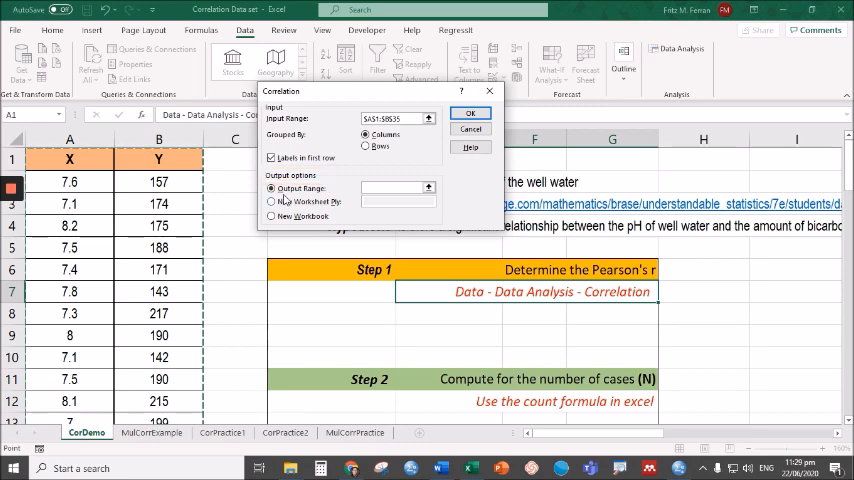
click(398, 189)
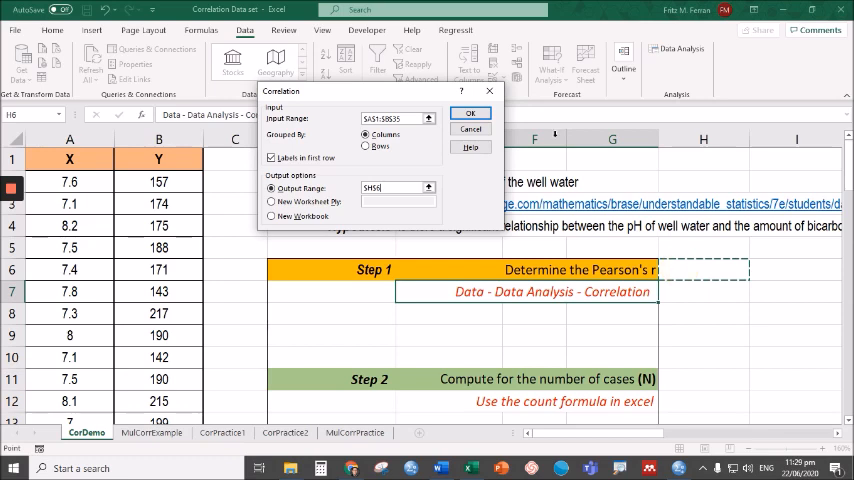
click(470, 112)
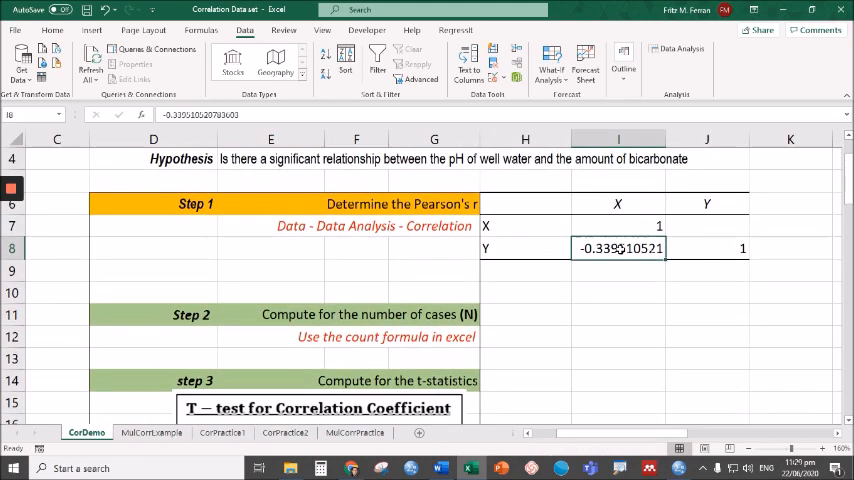
- Fill the coefficient -0.339510521 in I8 orange, then select H11
click(51, 29)
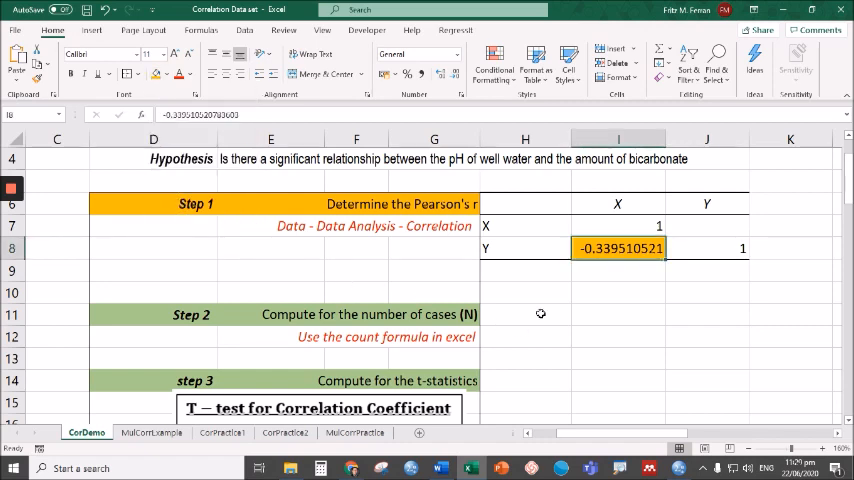
click(525, 314)
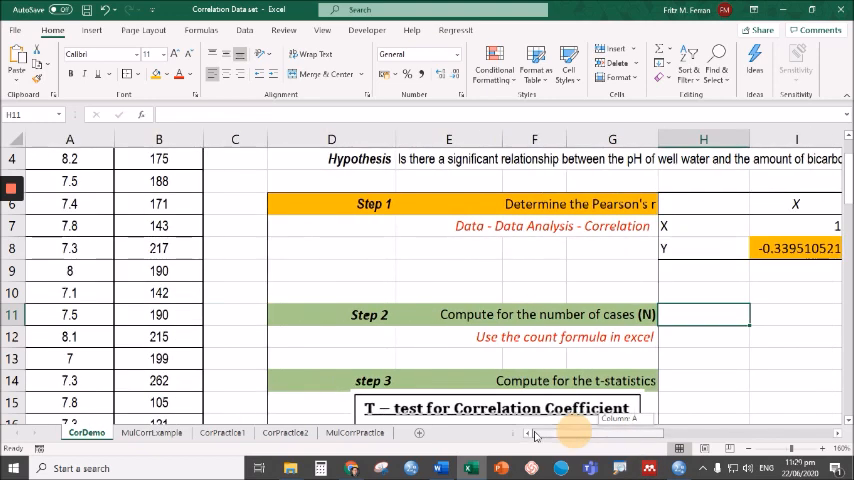
scroll(down, 3)
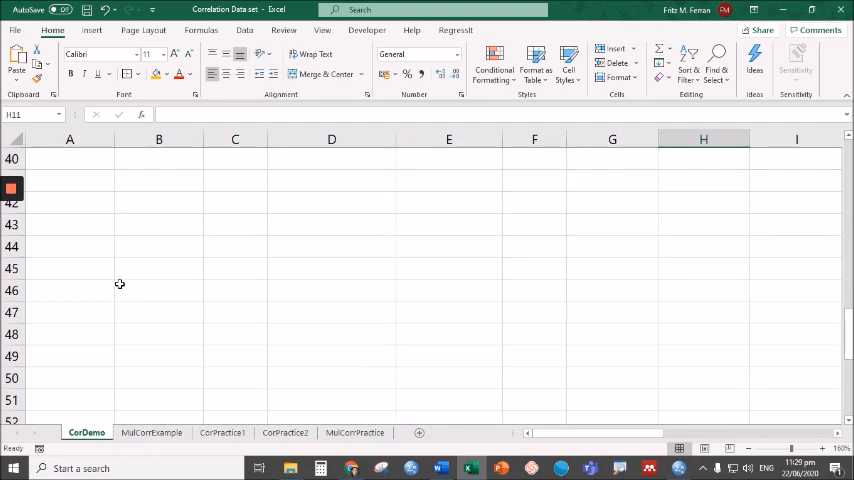
scroll(up, 3)
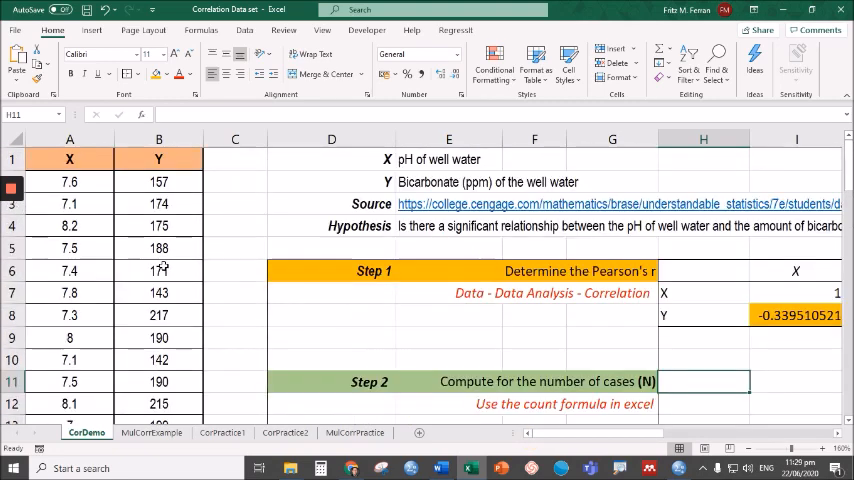
mouse_move(640, 431)
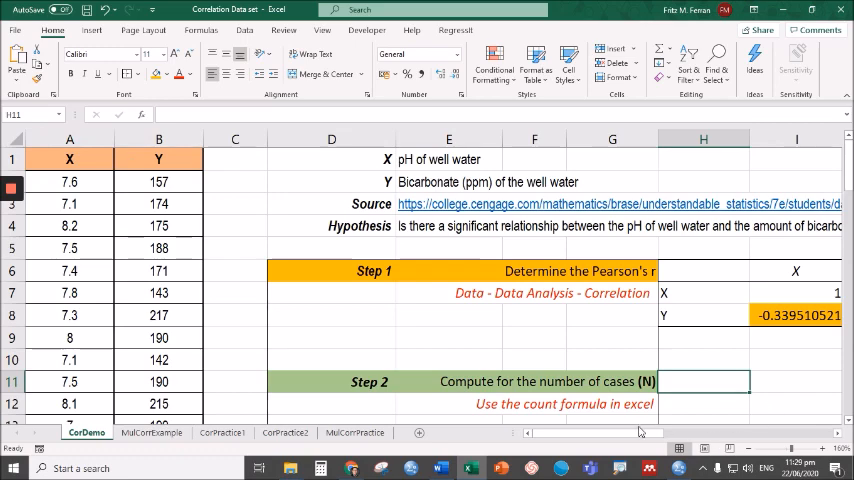
scroll(down, 3)
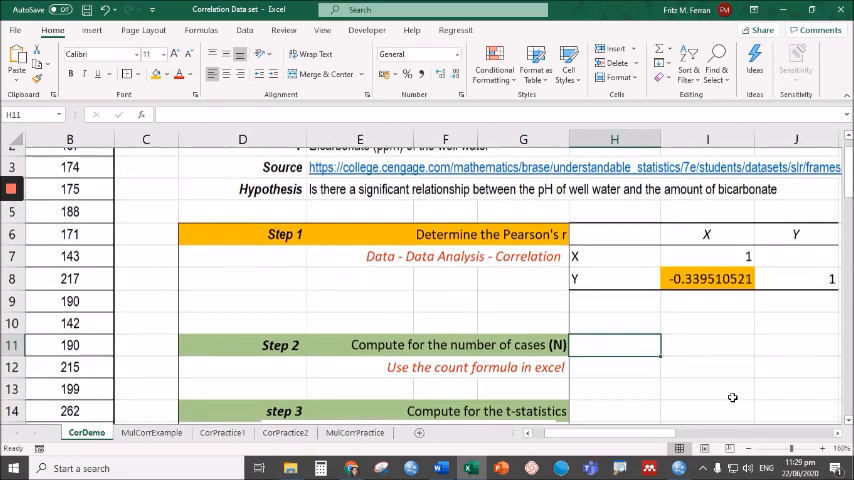
scroll(down, 3)
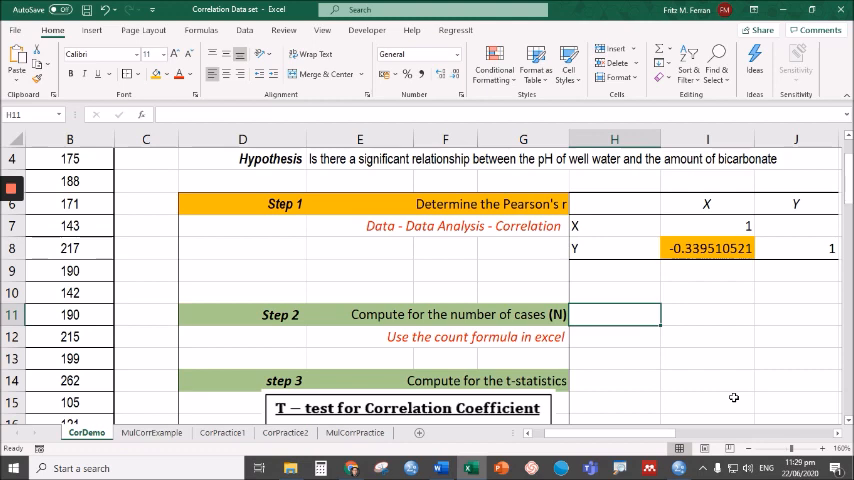
mouse_move(600, 343)
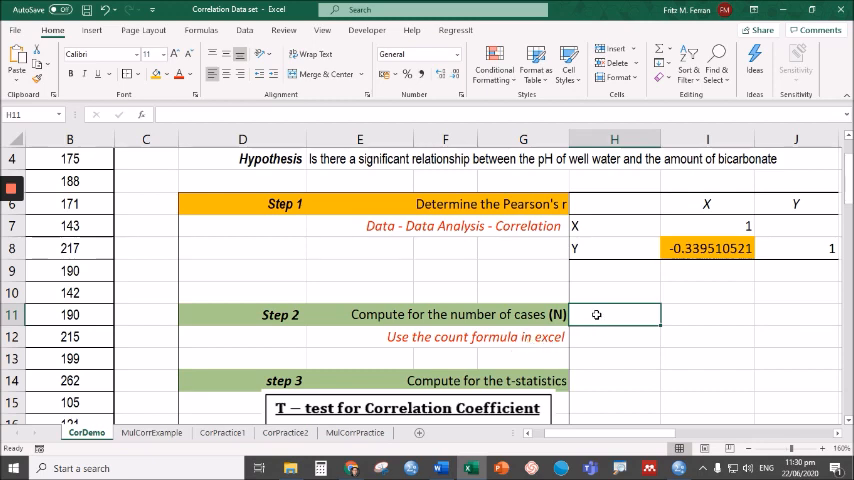
- Enter =COUNT(A2:A35) in H11, giving N = 34
text(=co)
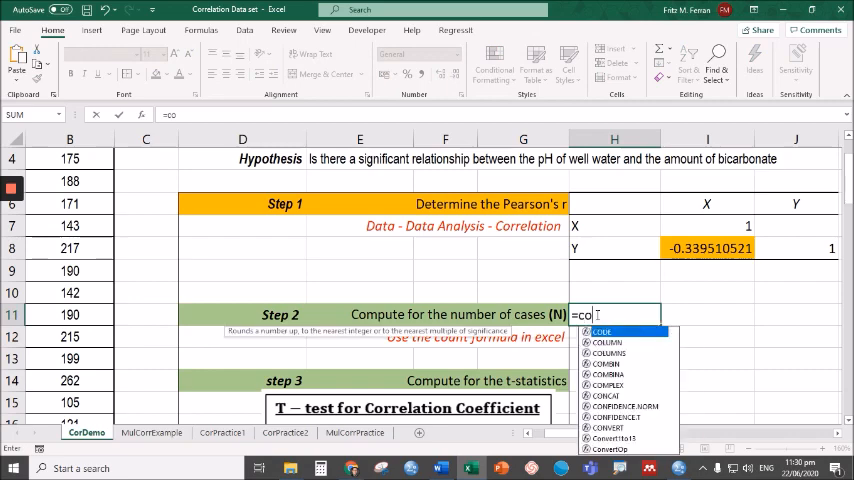
text(unt()
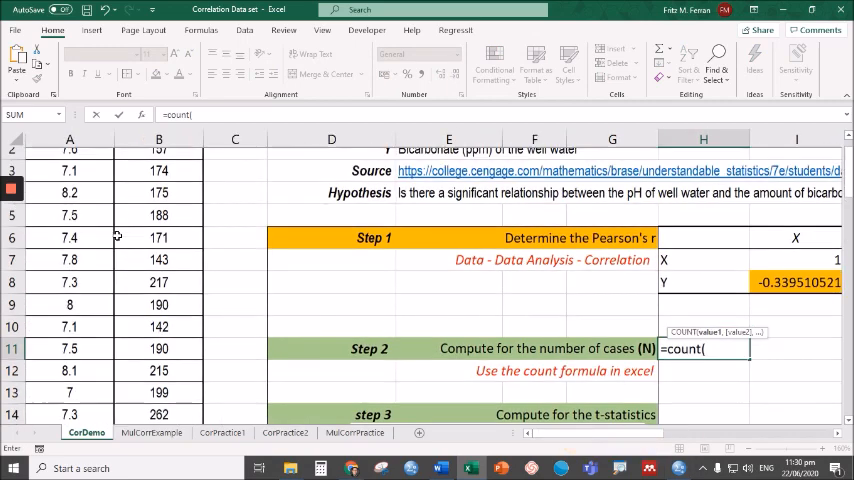
click(69, 181)
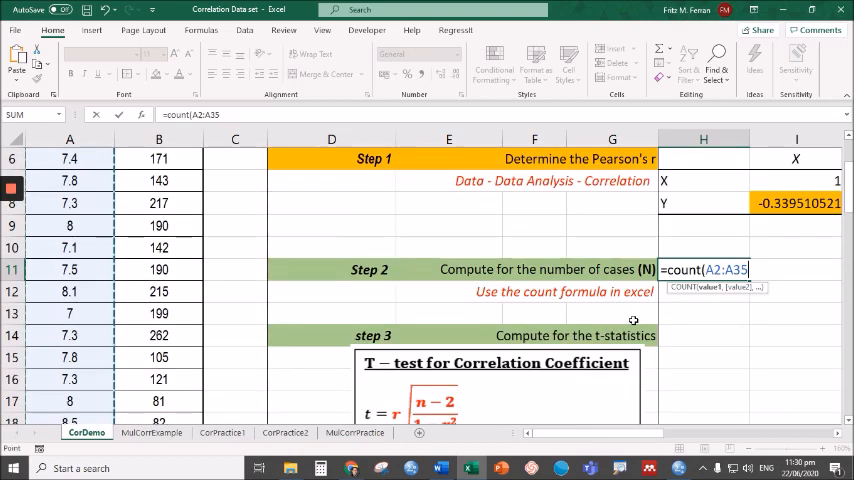
key(Return)
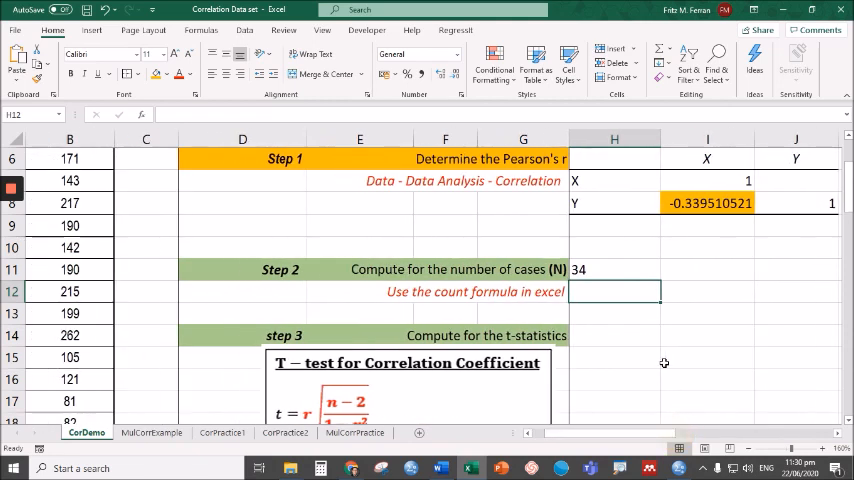
- Start the H14 t-statistic formula as I8*SQRT( and dismiss the formula error warning
scroll(down, 3)
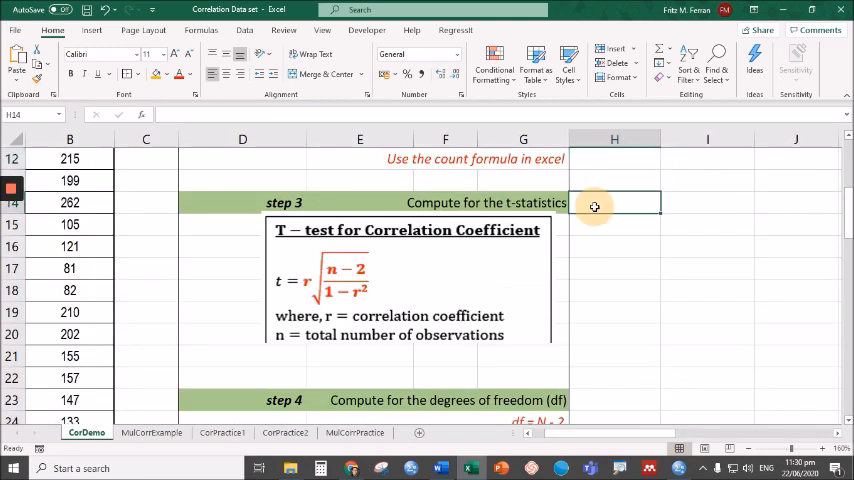
mouse_move(318, 302)
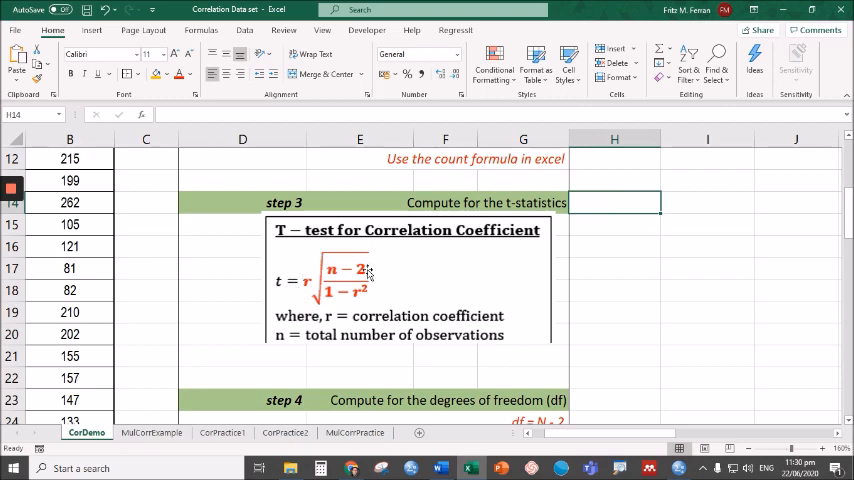
mouse_move(546, 348)
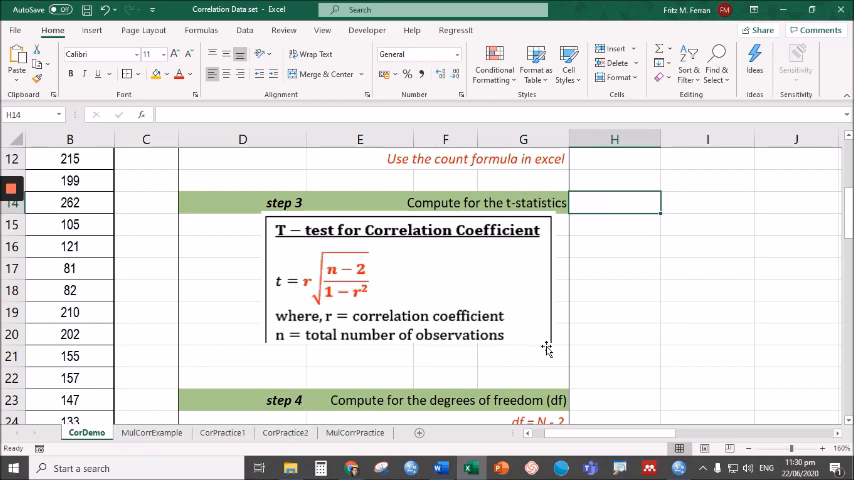
scroll(up, 3)
text(=I8)
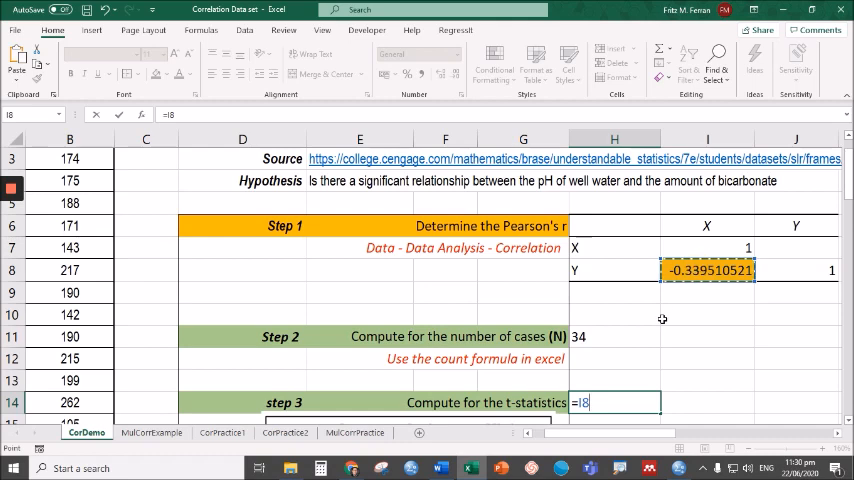
scroll(down, 3)
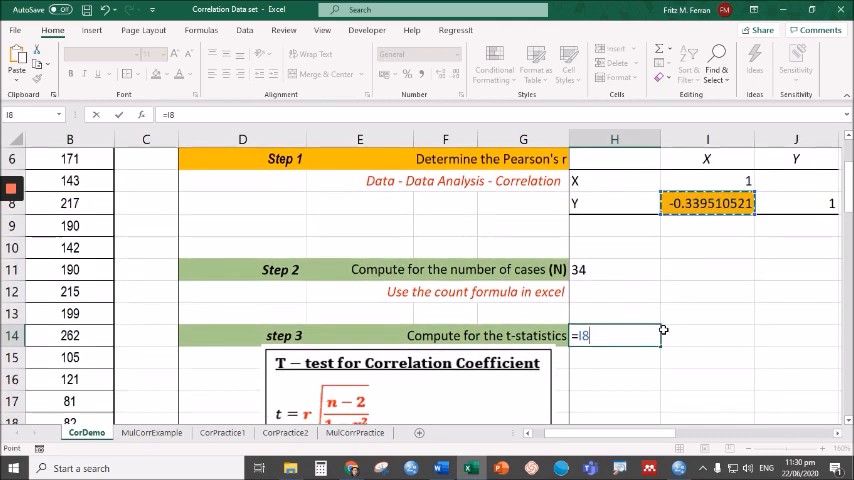
text(*)
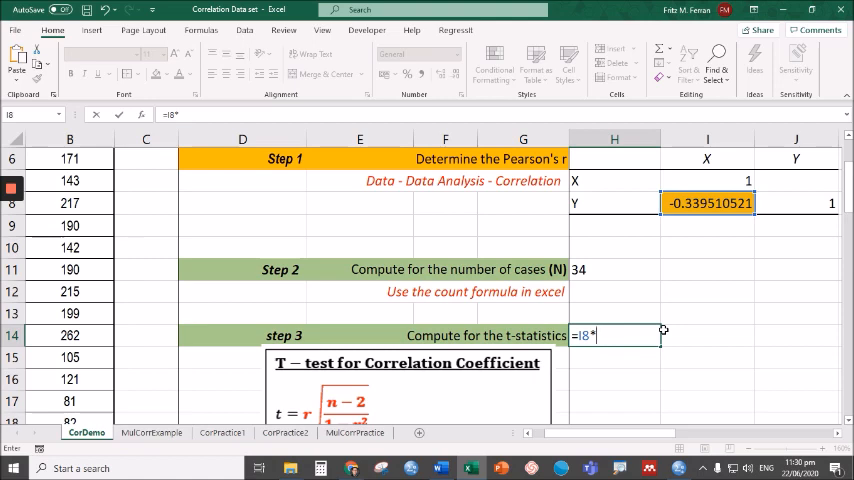
scroll(down, 3)
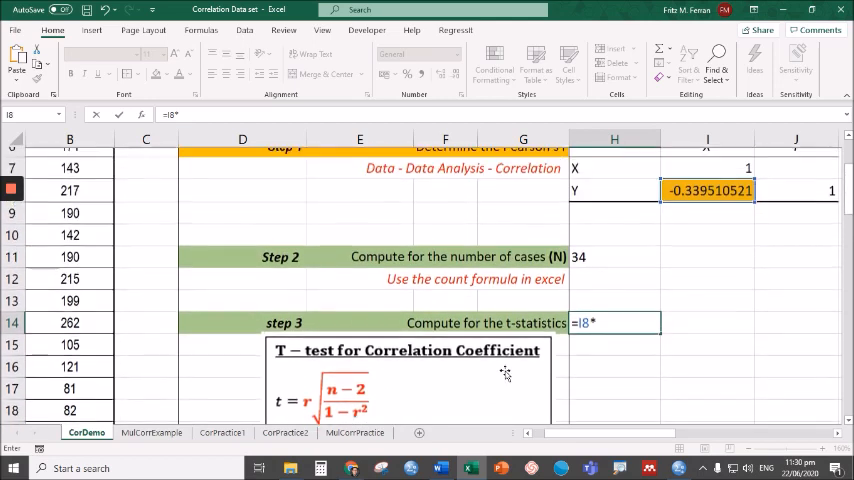
scroll(up, 3)
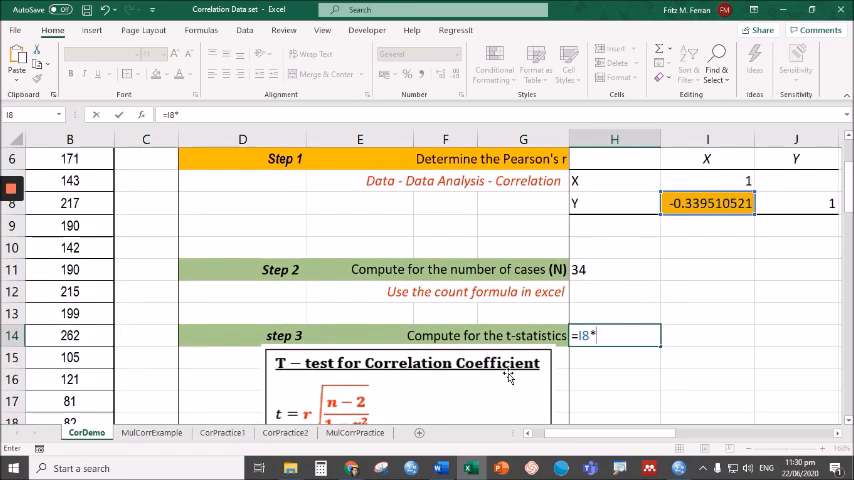
text(sqrt()
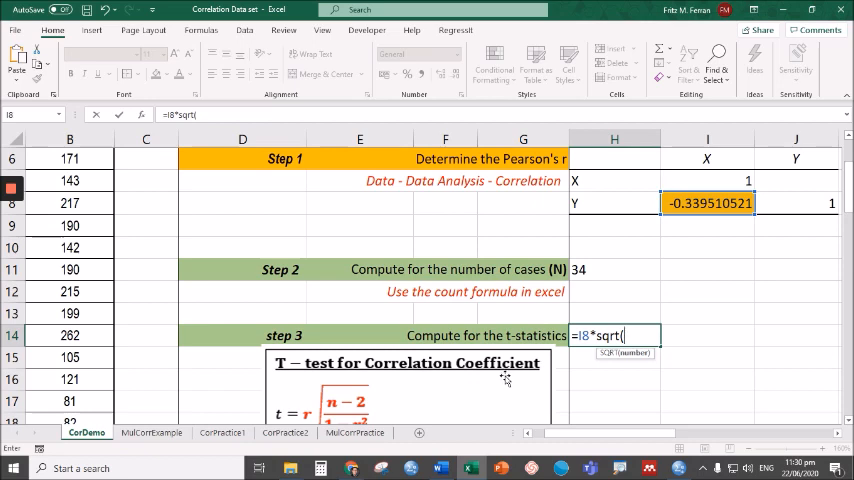
scroll(down, 3)
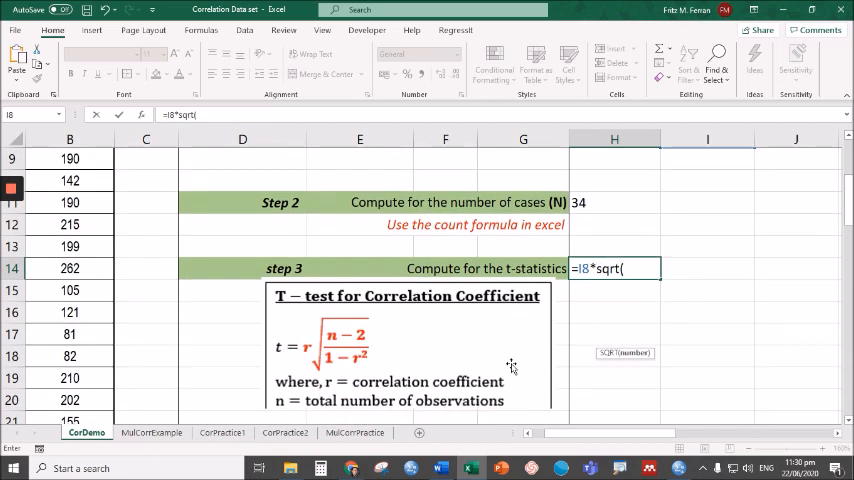
text())
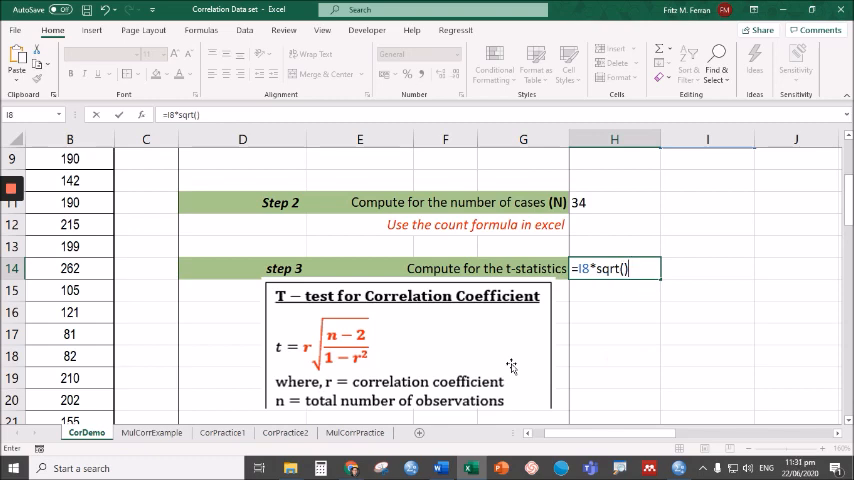
key(Return)
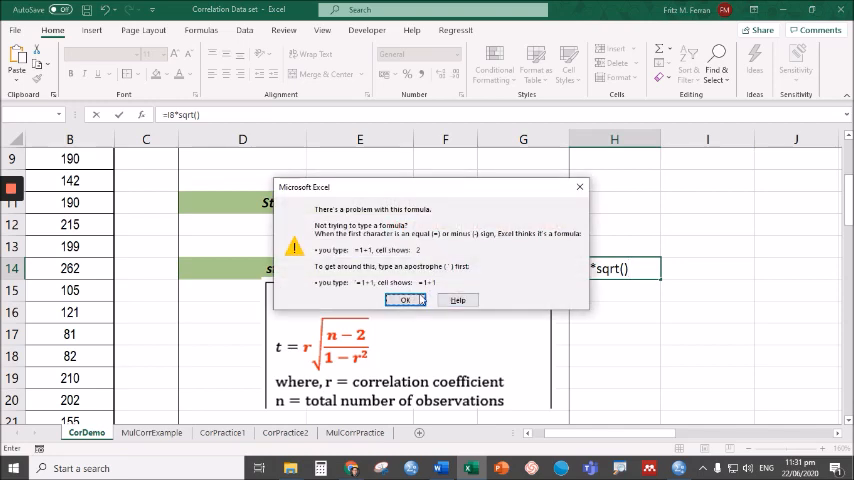
click(404, 300)
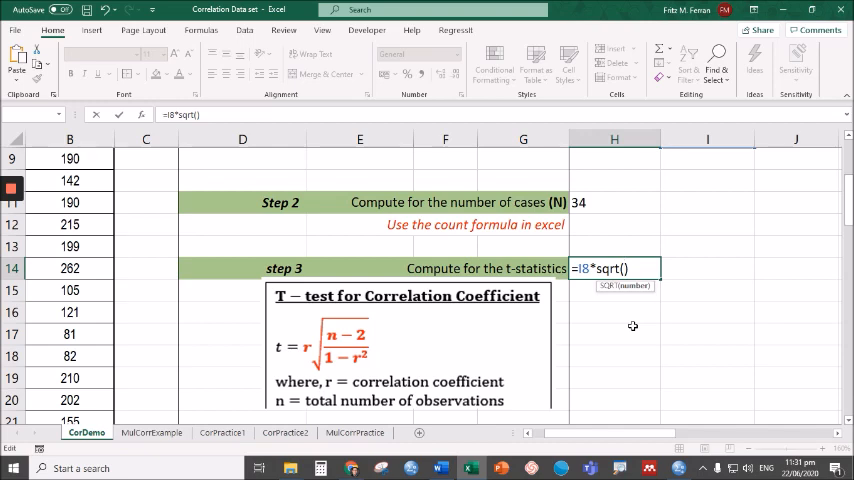
- Complete =I8*SQRT((H11-2)/(1-I8^2)) in H14, giving t = -2.04184236
click(613, 202)
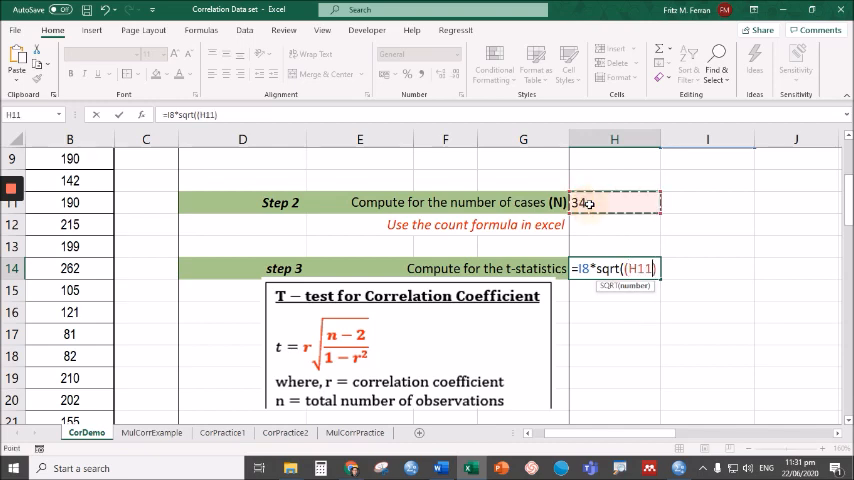
text(-2)
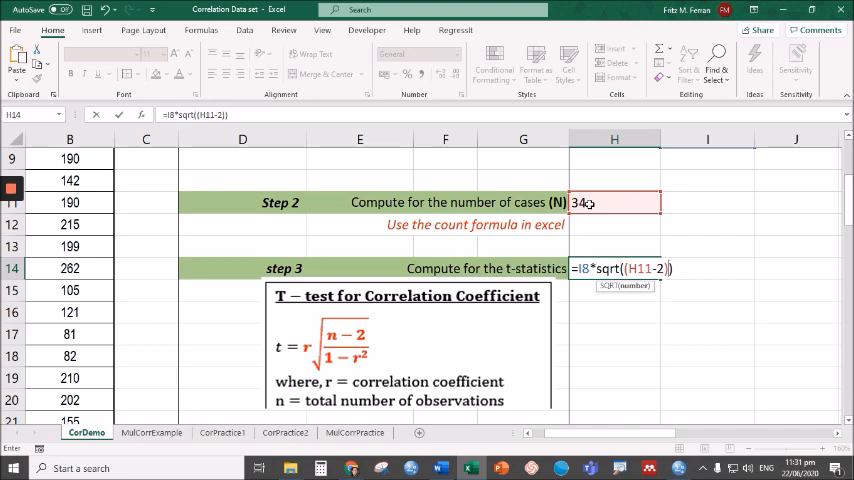
text(/)
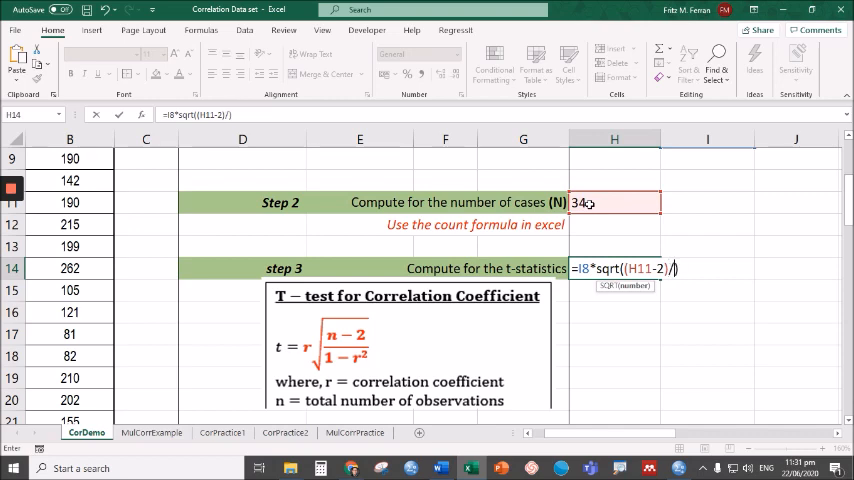
text(()
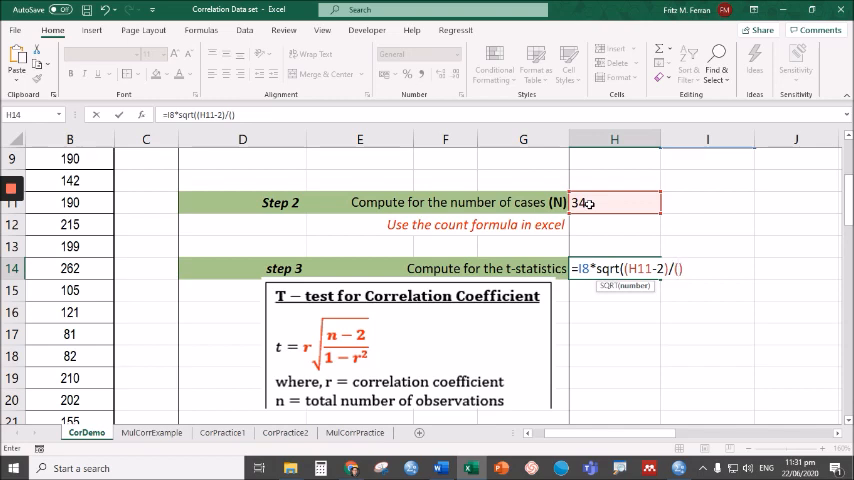
text(1-I8)
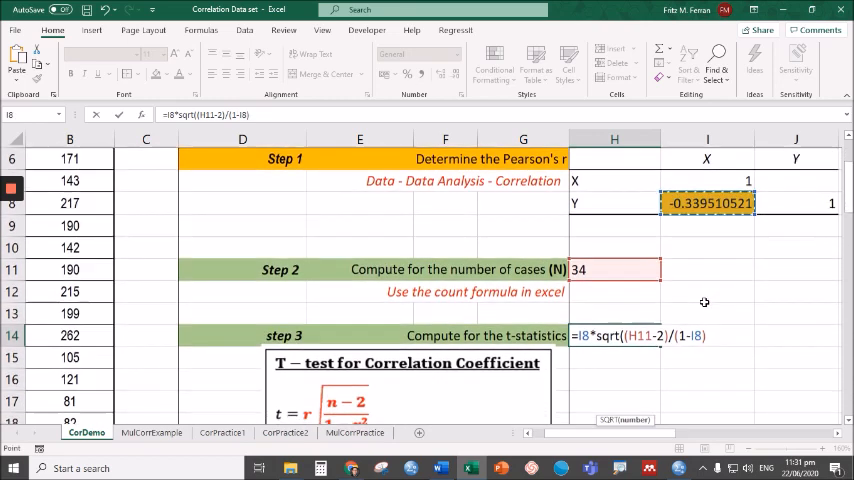
text(^2)
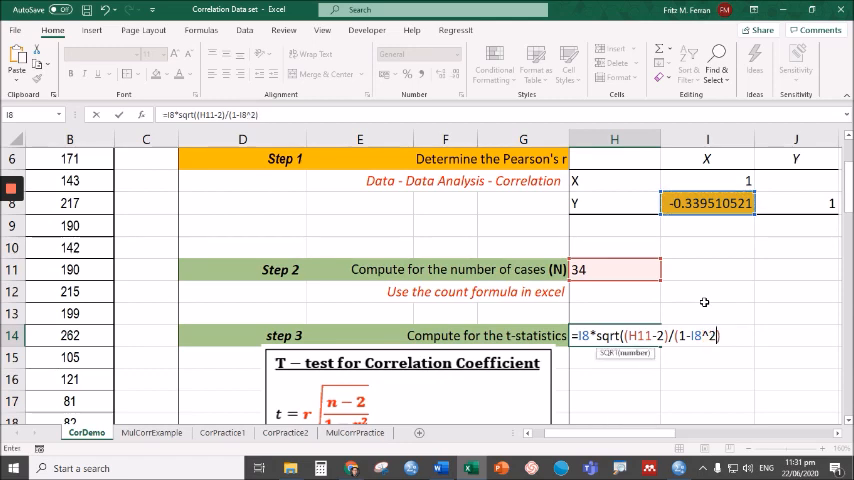
text())
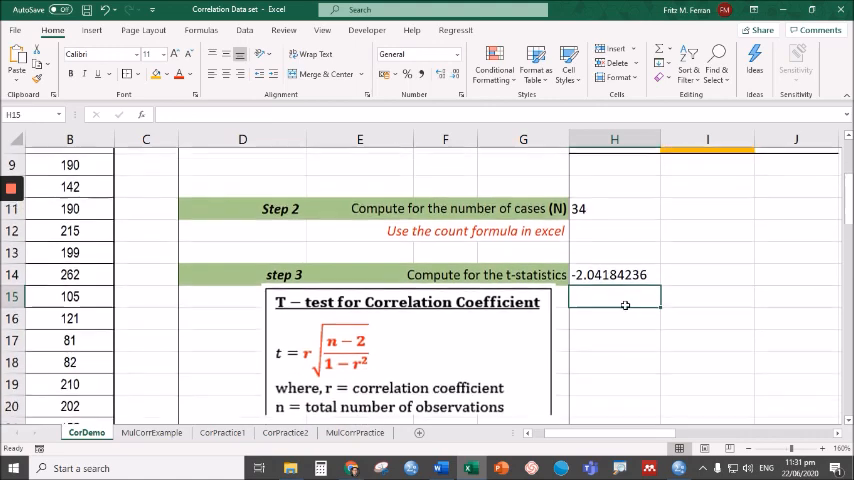
- Enter the degrees of freedom =H11-2 in H23, giving 32
scroll(down, 3)
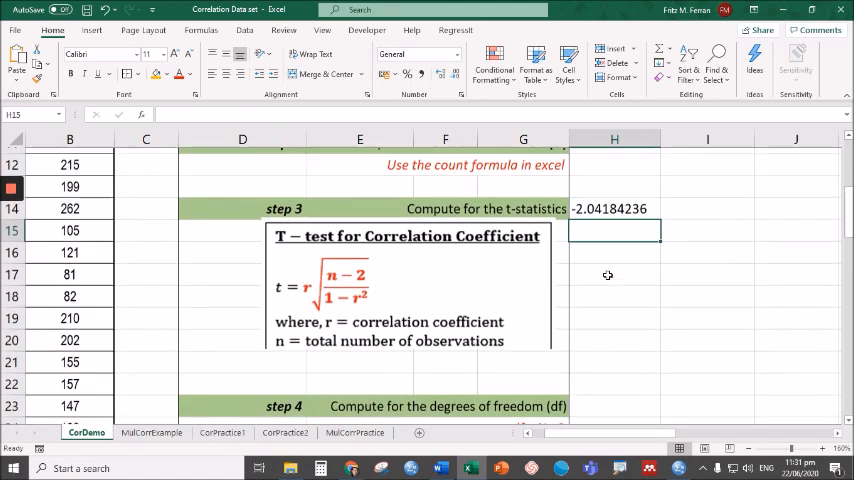
scroll(down, 3)
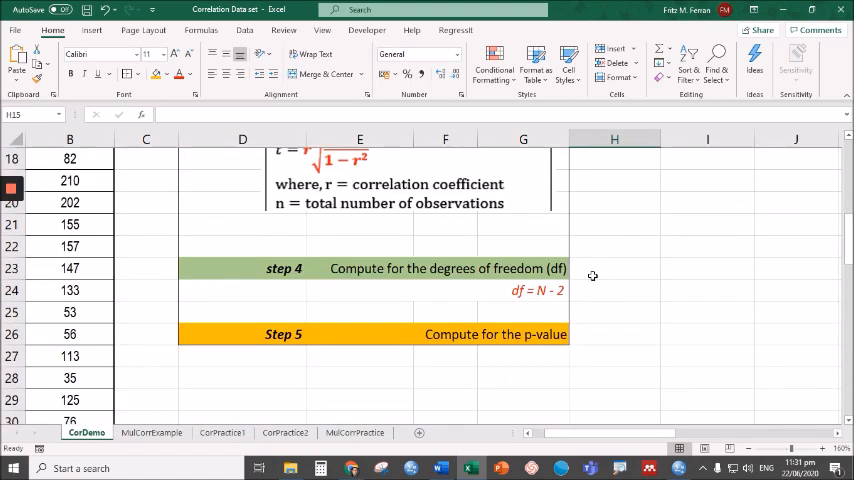
click(614, 268)
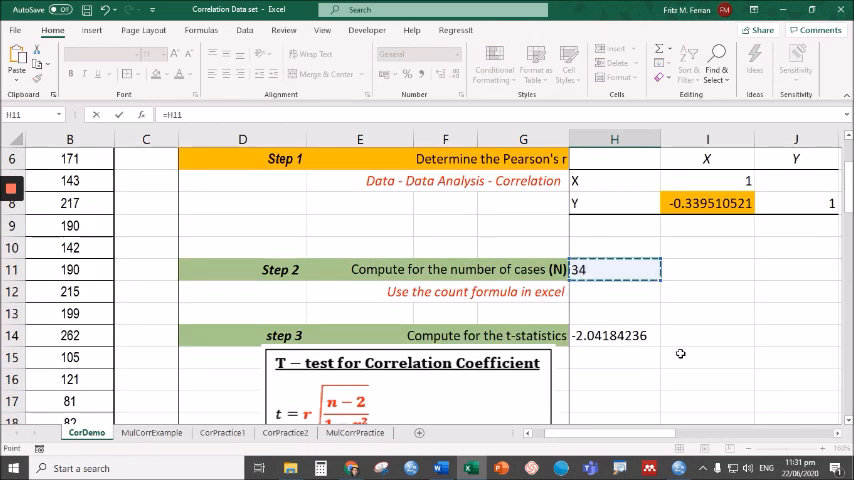
scroll(down, 3)
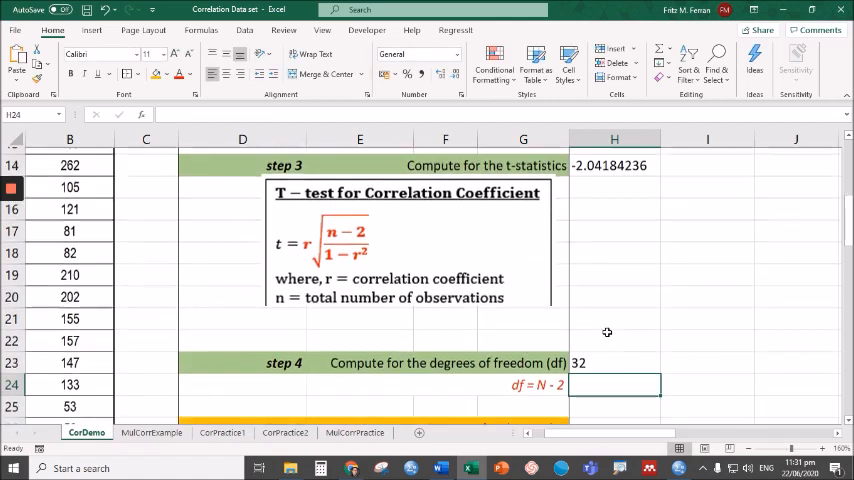
scroll(down, 3)
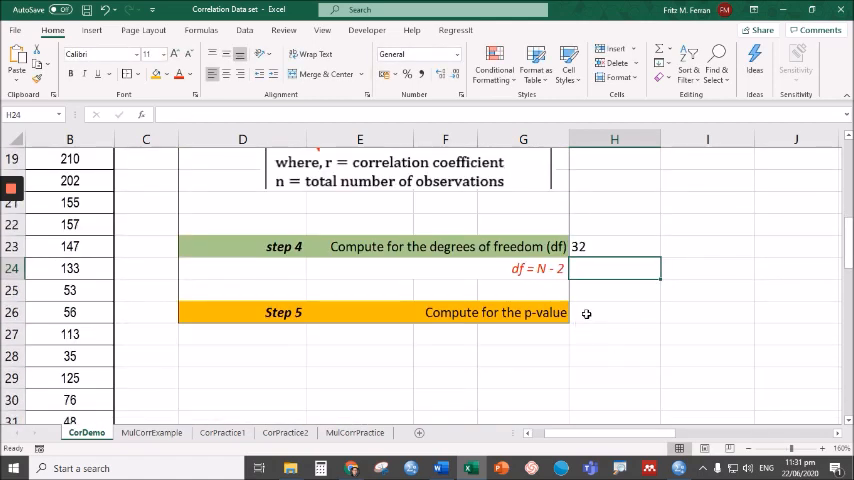
- Enter =T.DIST.2T(ABS(H14),H23) in H26, giving p = 0.04948248
click(614, 312)
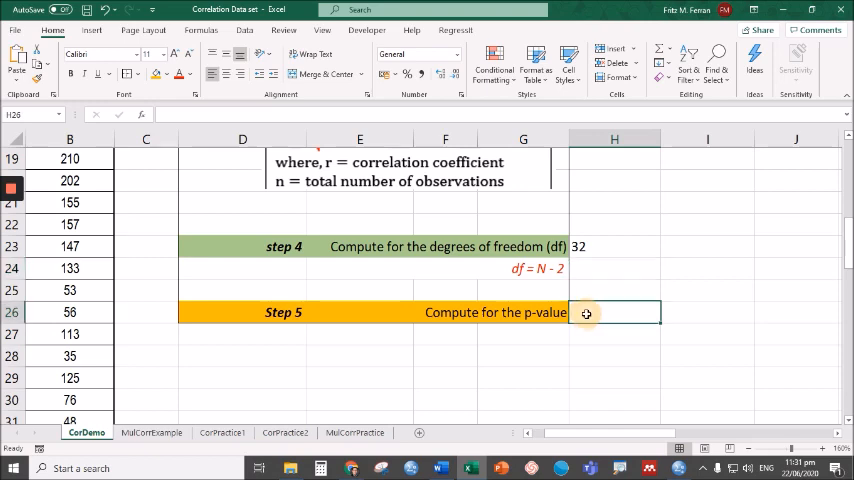
mouse_move(647, 360)
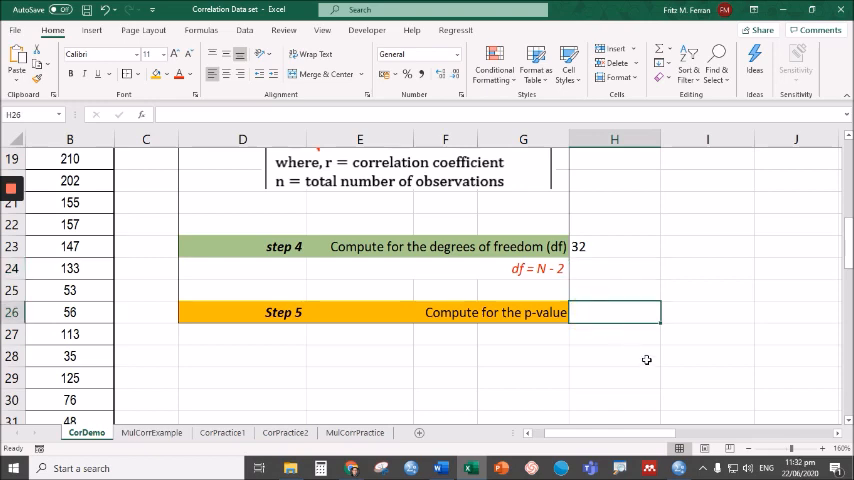
mouse_move(652, 351)
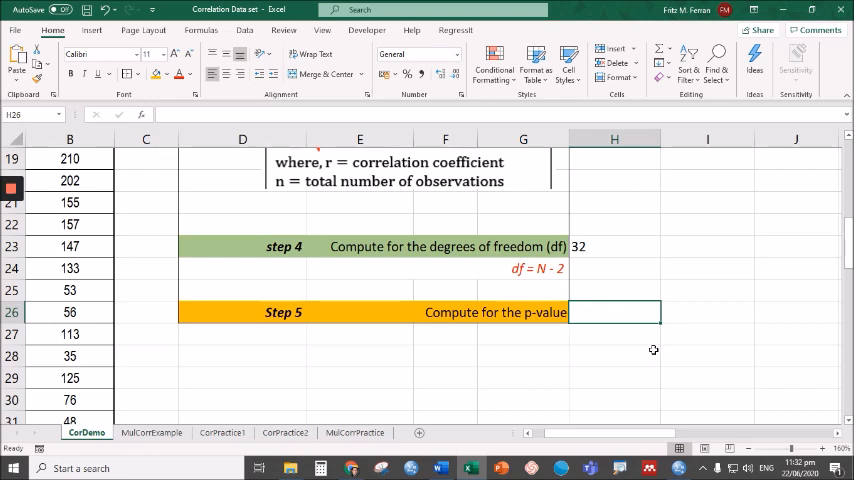
text(=t.)
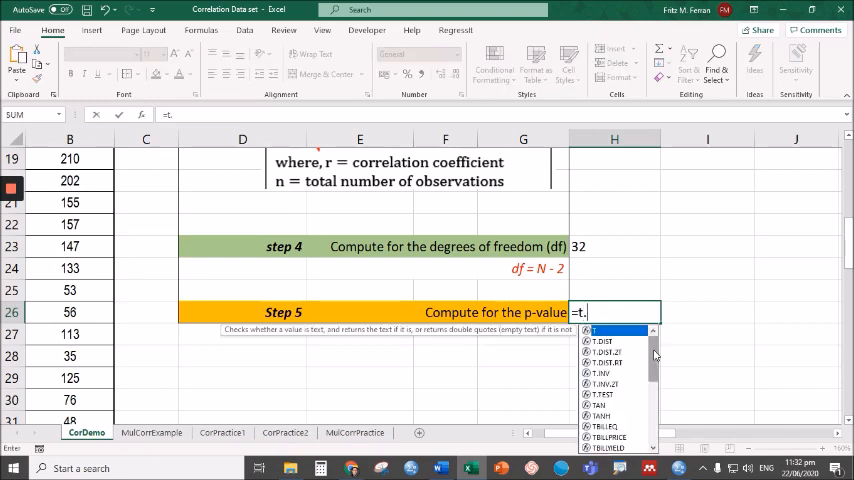
text(dist)
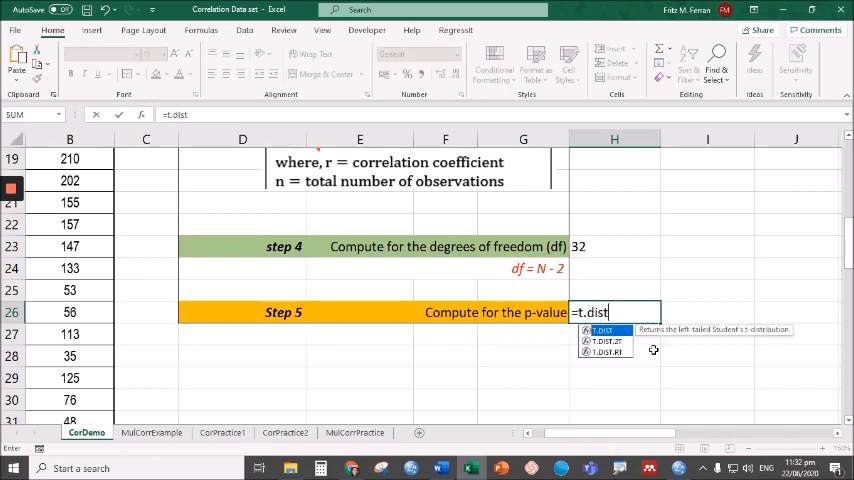
text(.)
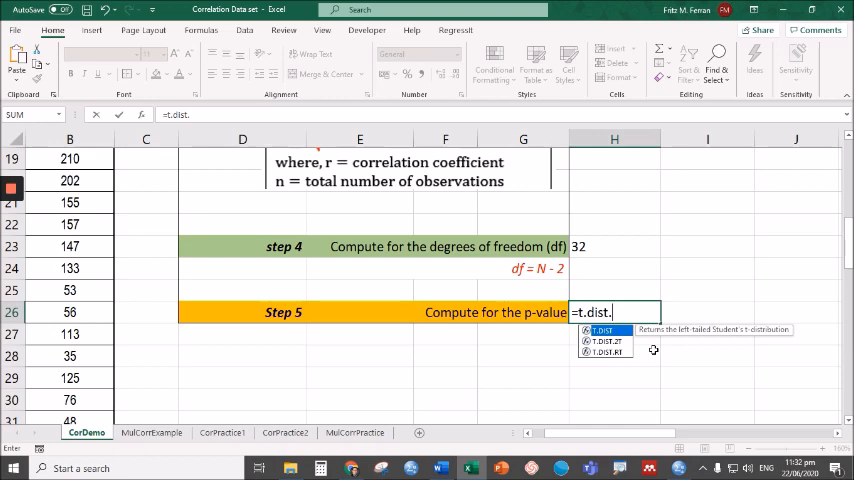
mouse_move(725, 393)
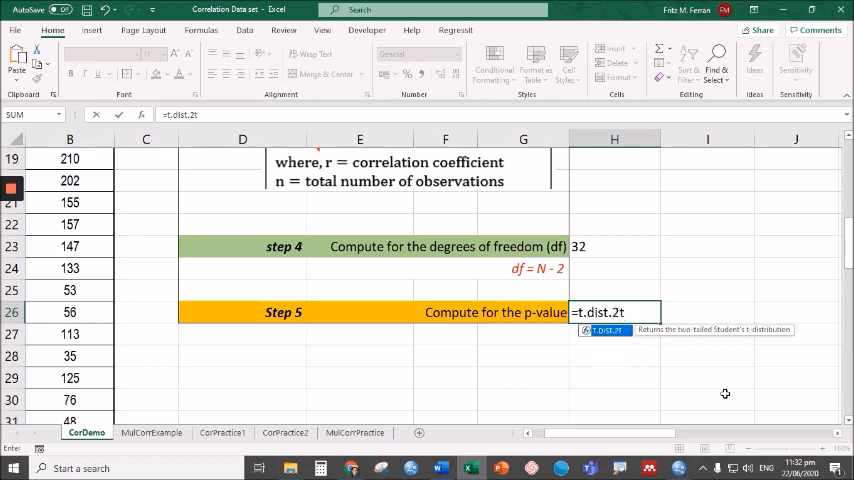
text(()
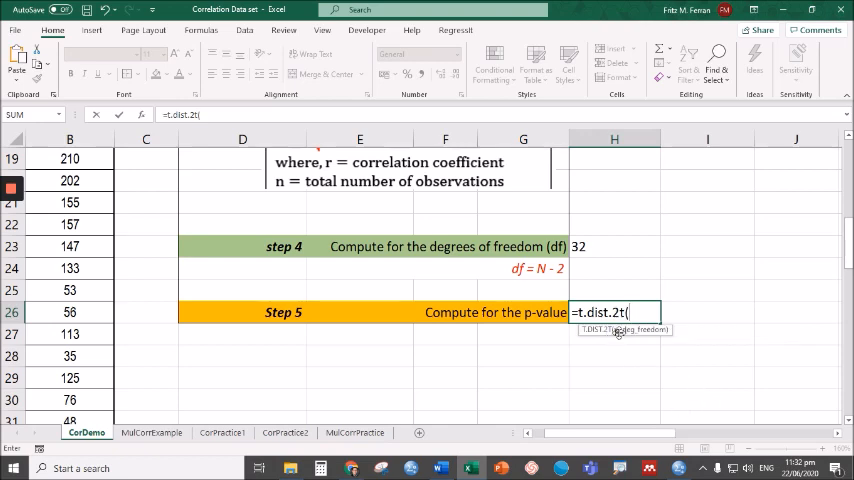
scroll(up, 3)
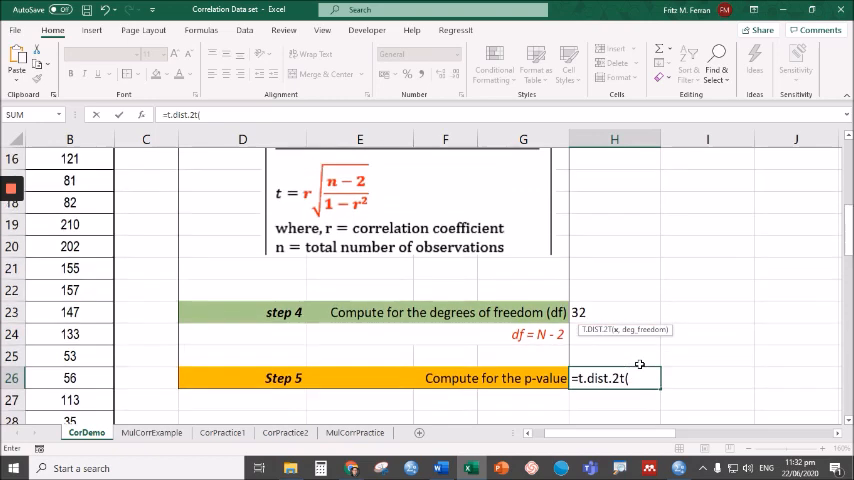
scroll(up, 3)
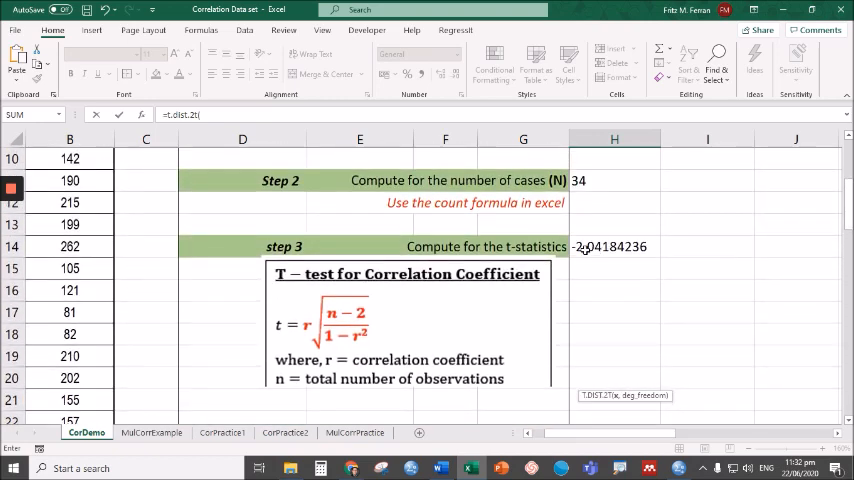
scroll(down, 3)
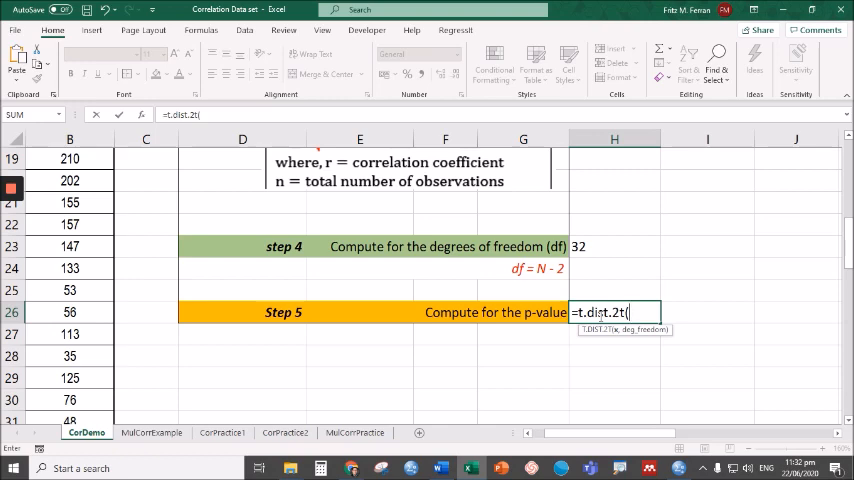
text(abs(H14)
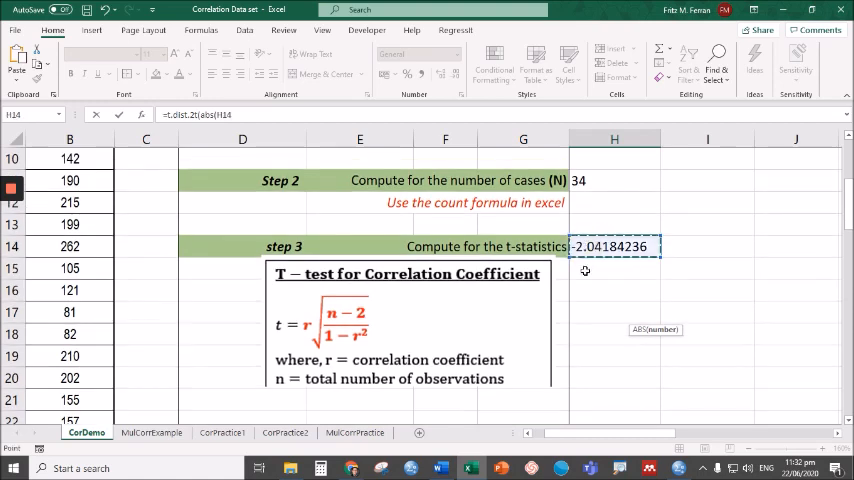
scroll(down, 3)
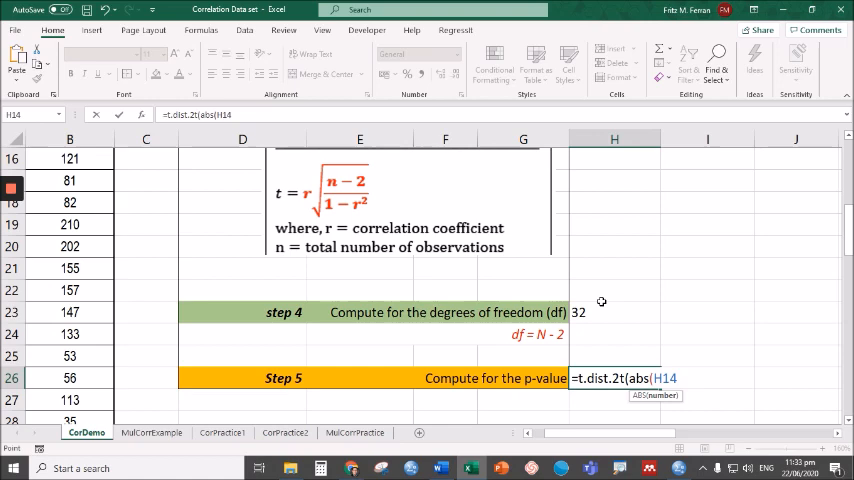
text(),)
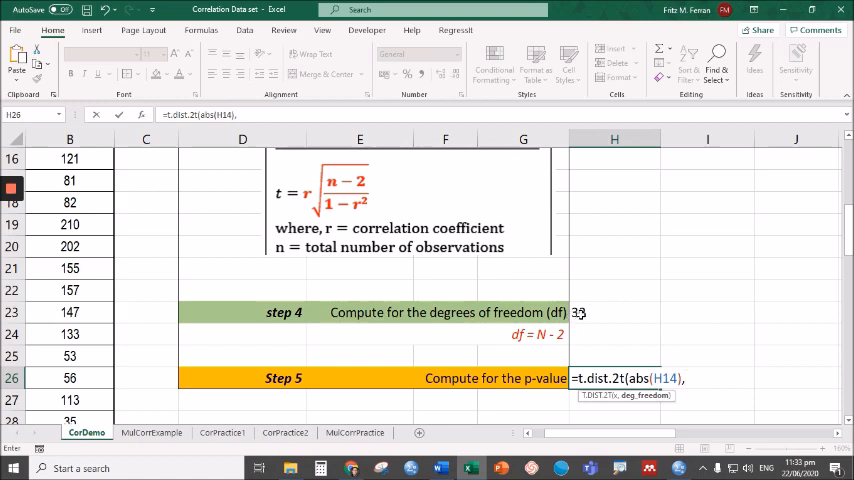
click(614, 312)
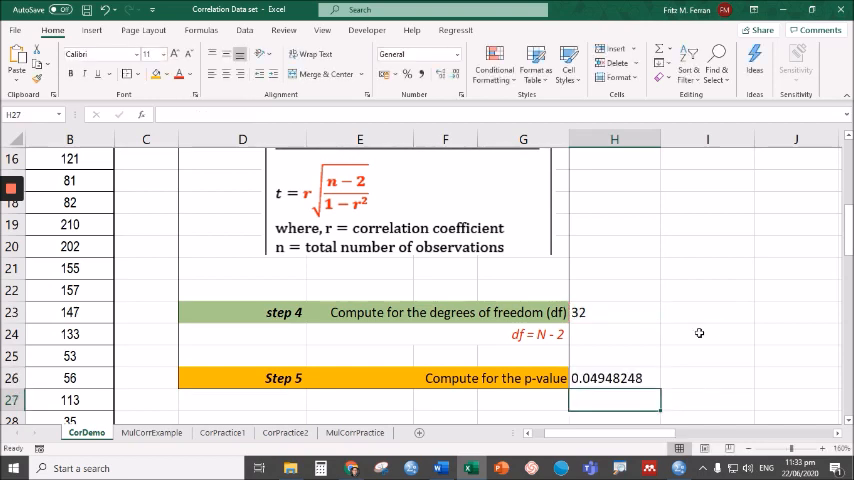
- Begin the placeholder formula =T.DIST(x,df, in H28 below the p-value
scroll(down, 3)
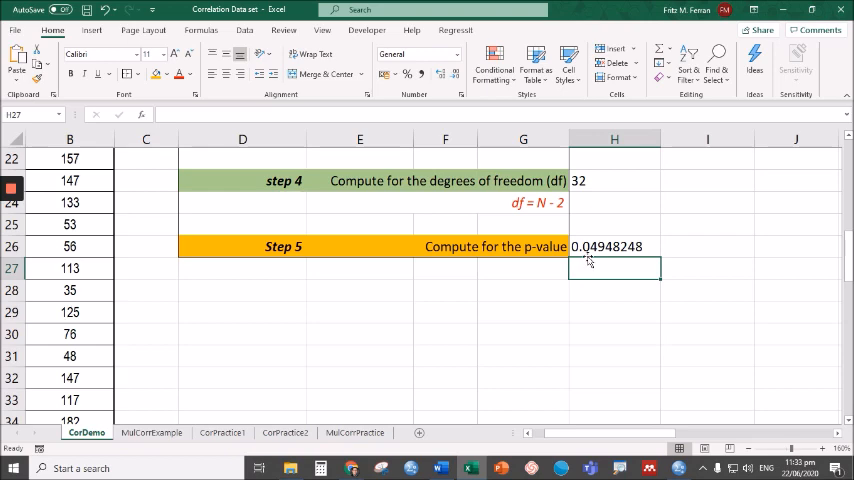
mouse_move(597, 297)
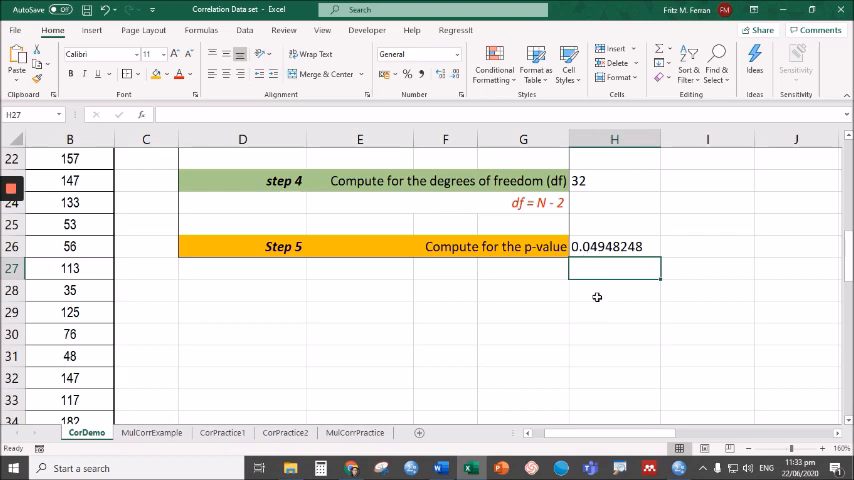
click(614, 290)
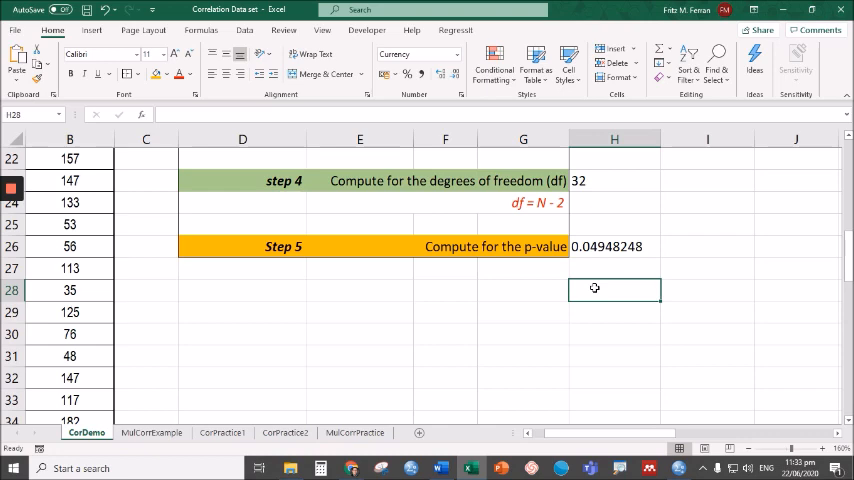
text(=)
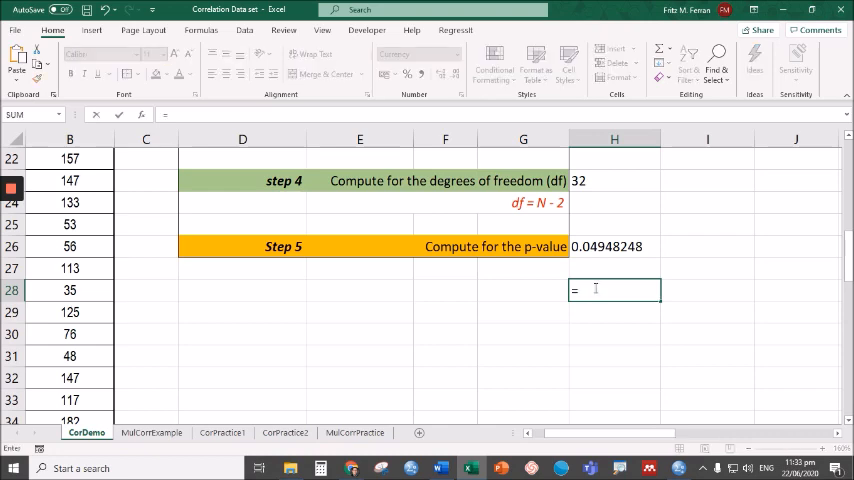
text(t.)
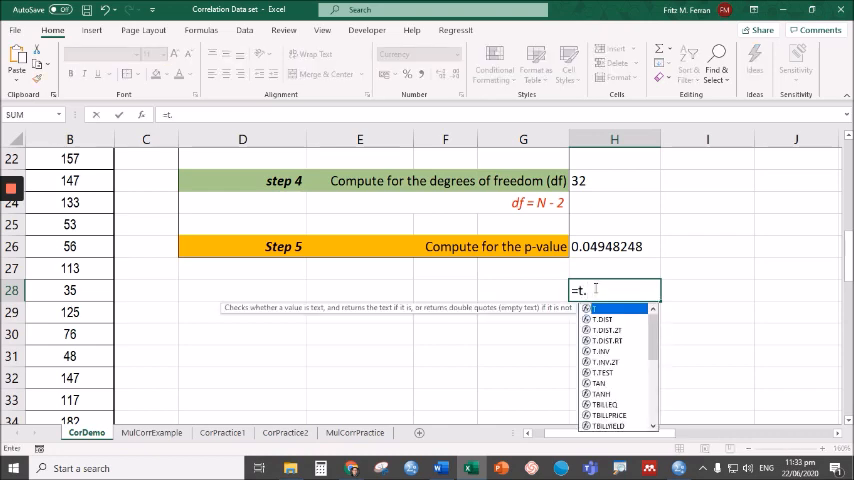
text(dist()
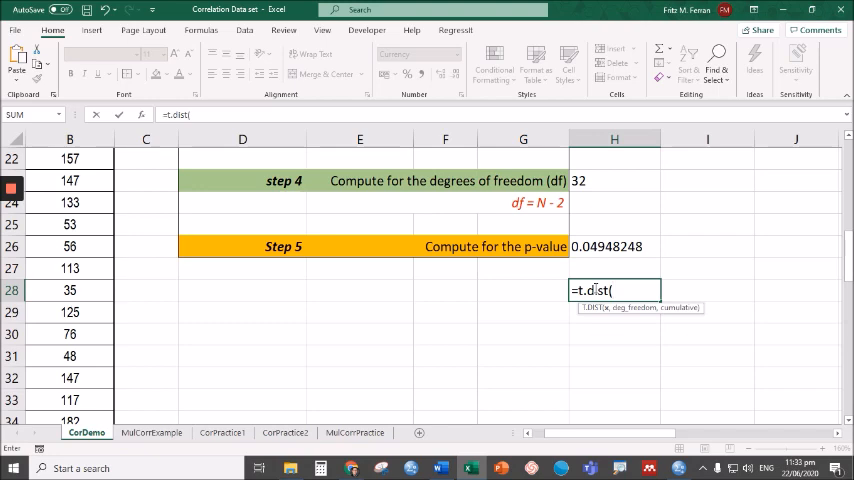
text(x)
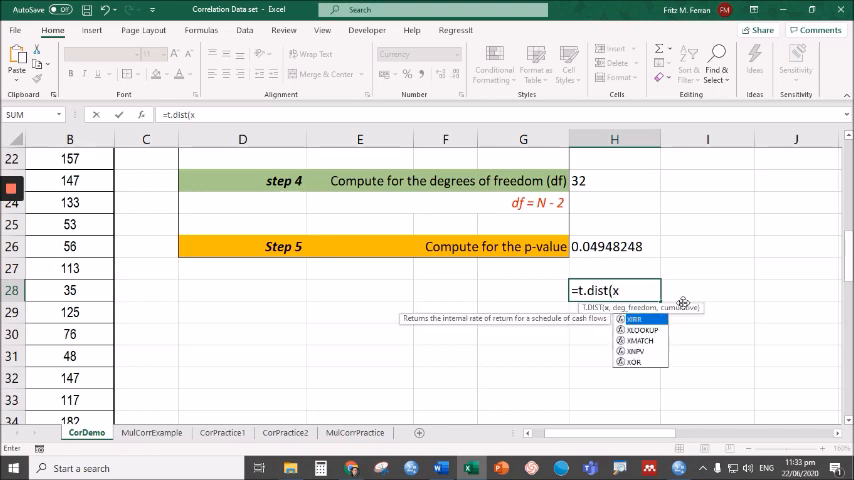
text(,)
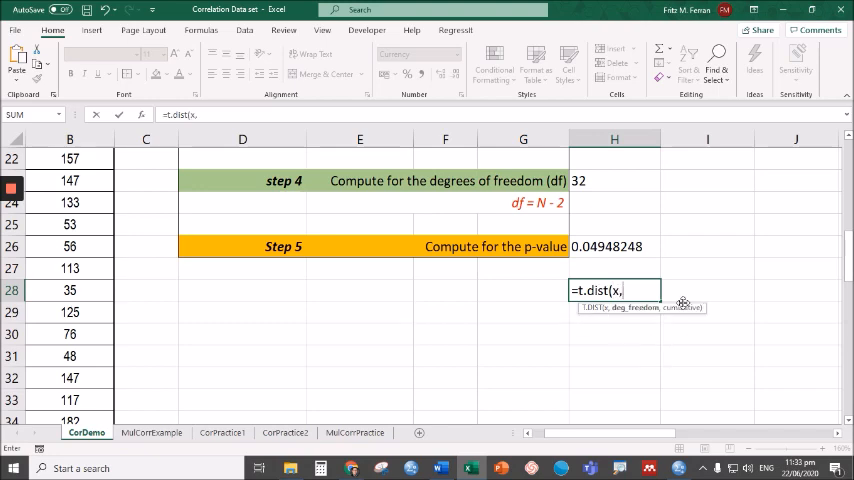
text(df,)
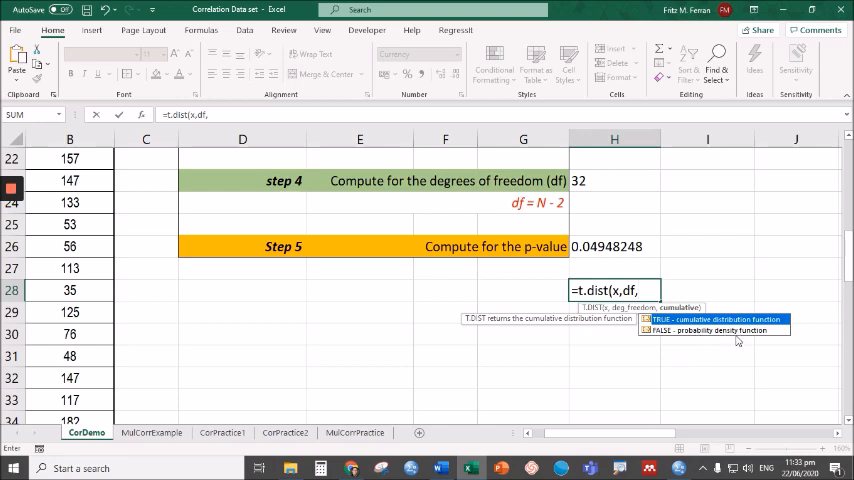
mouse_move(675, 357)
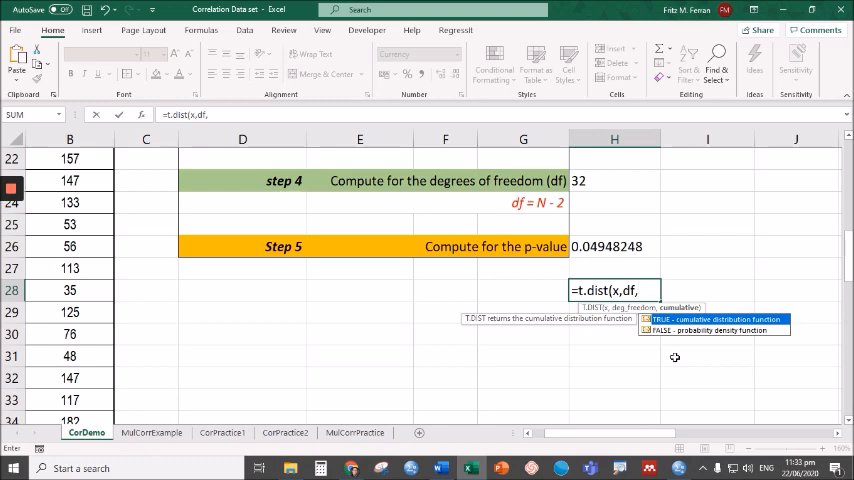
text(1)
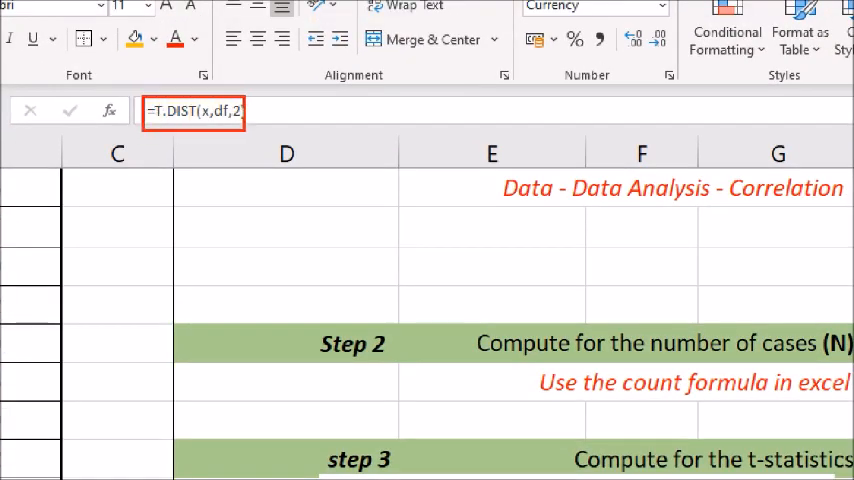
- Finish the template =T.DIST(x,df,2) and select the correlation matrix's Y label
text())
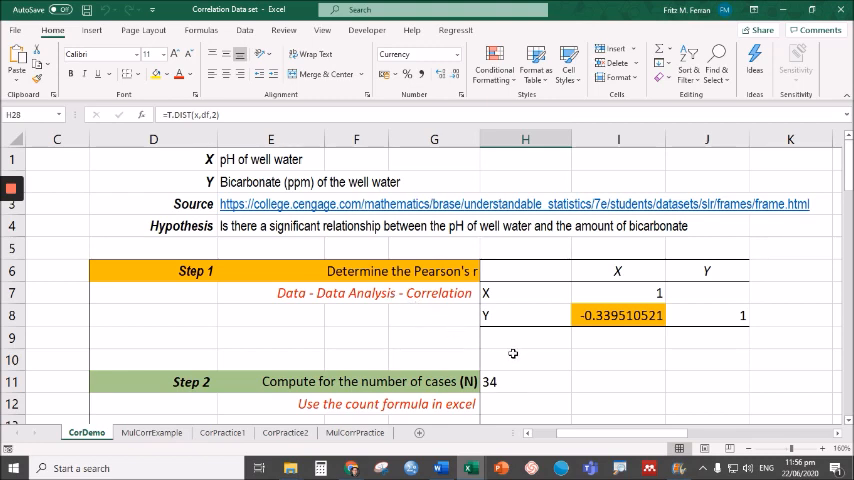
click(525, 315)
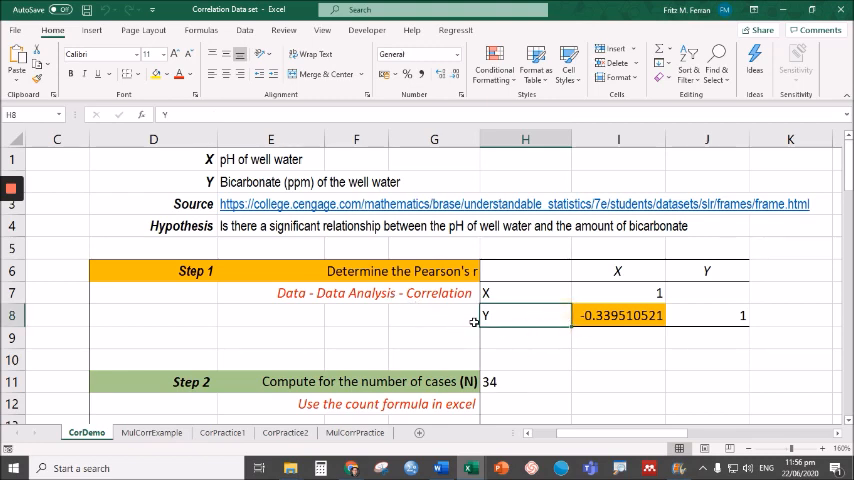
mouse_move(403, 350)
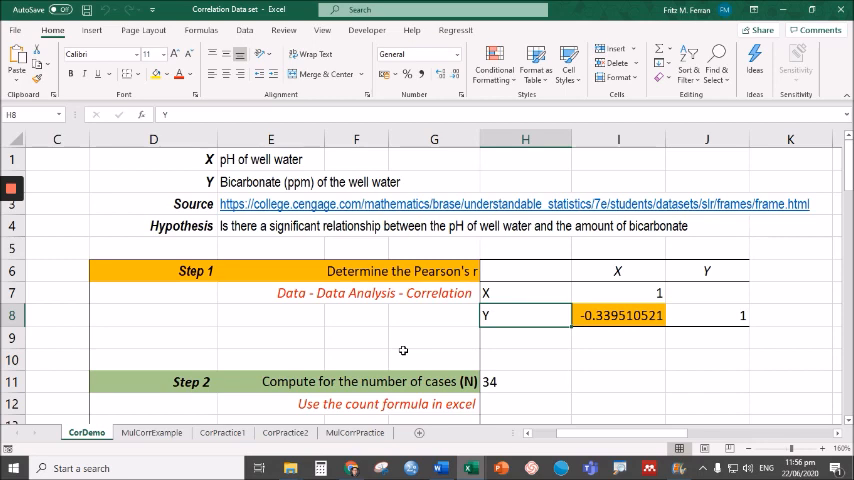